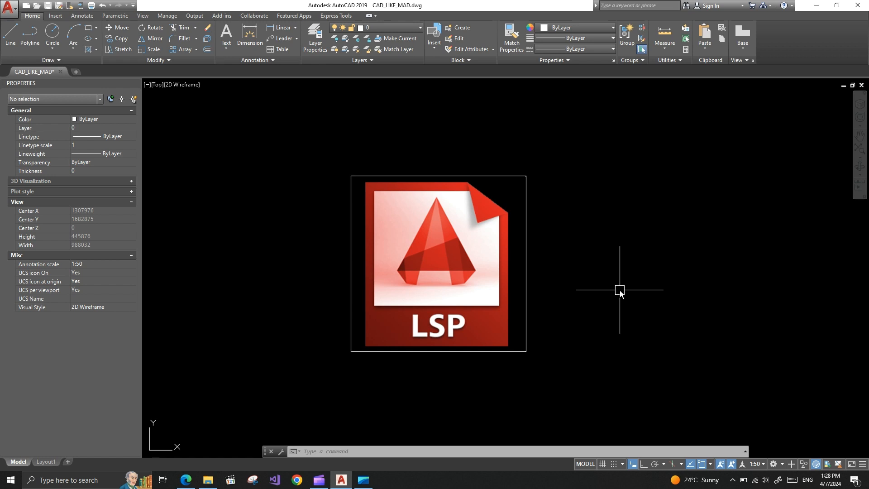
pyautogui.moveTo(589, 211)
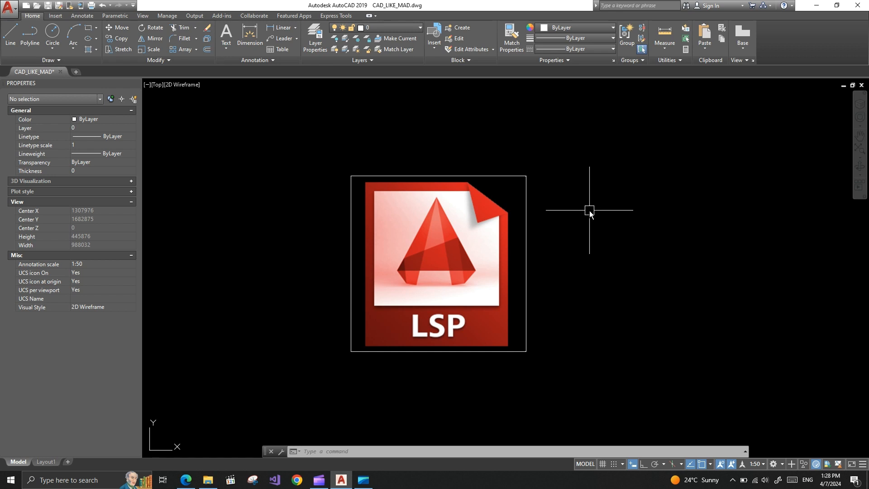
pyautogui.moveTo(407, 392)
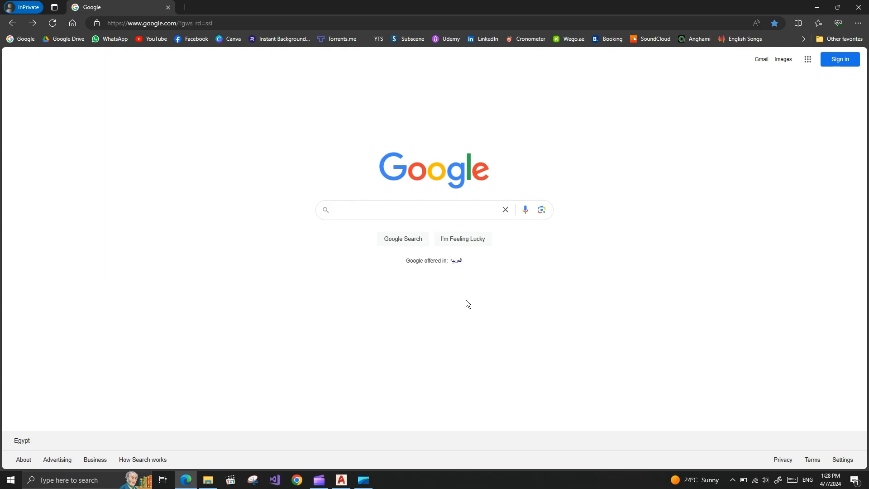
pyautogui.moveTo(329, 359)
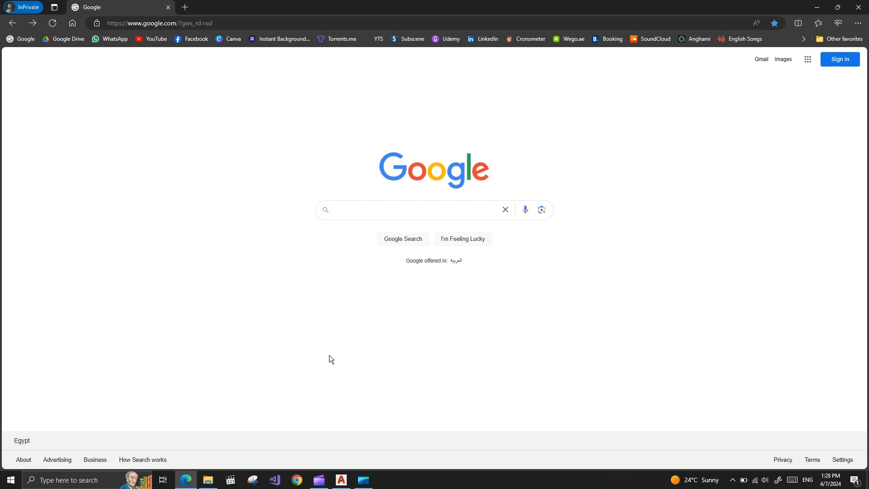
pyautogui.moveTo(288, 356)
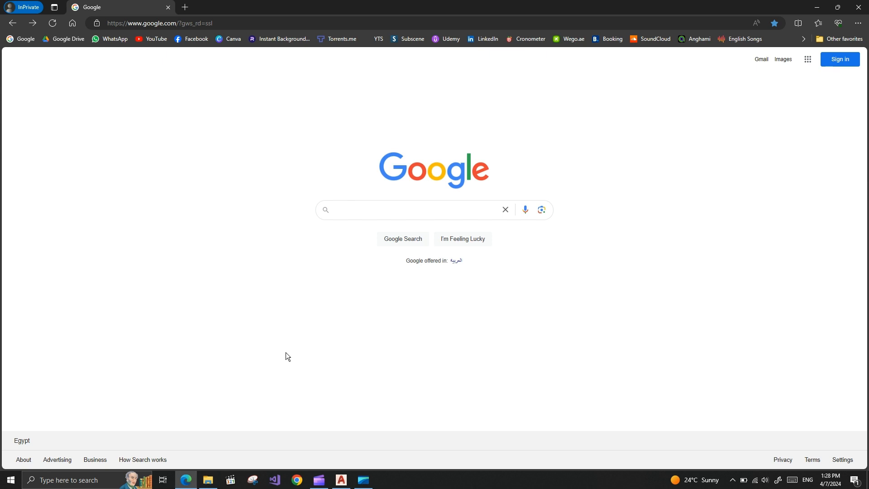
pyautogui.moveTo(343, 316)
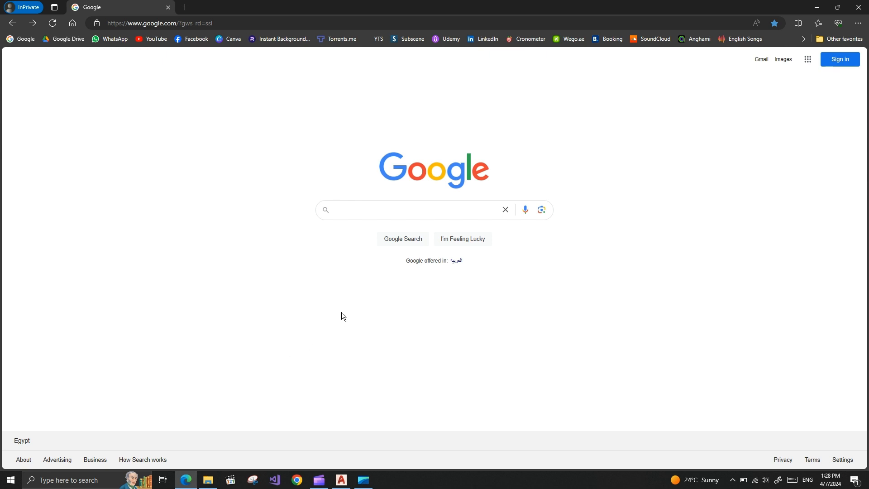
# Step: Search Google for 'total length lisp in autocad' and scroll to the GitHub TLEN.lsp result
pyautogui.write('tota')
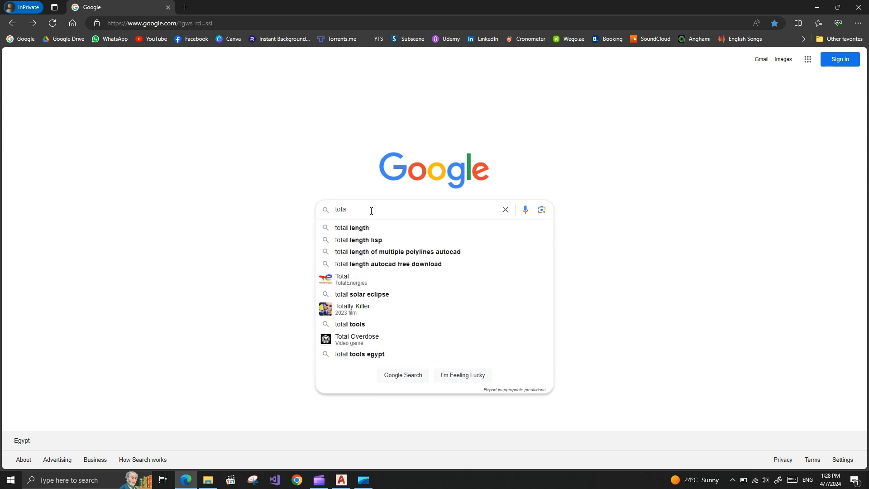
pyautogui.write('length')
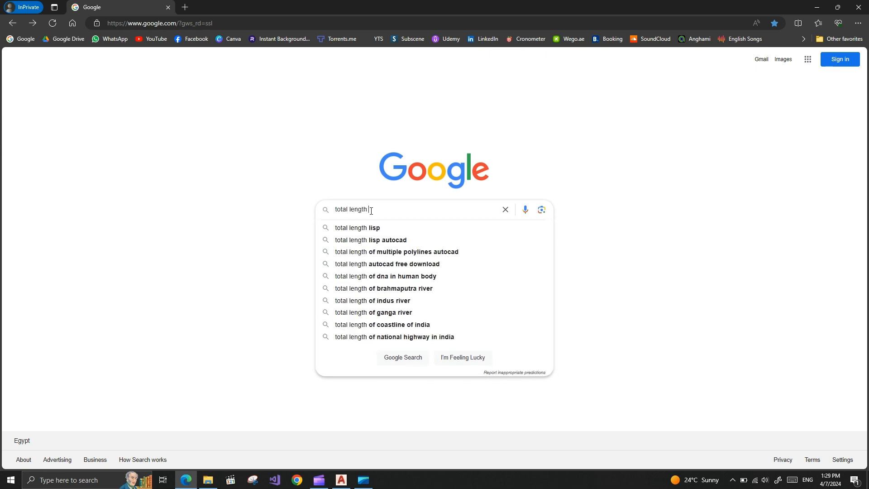
pyautogui.write('lisp in')
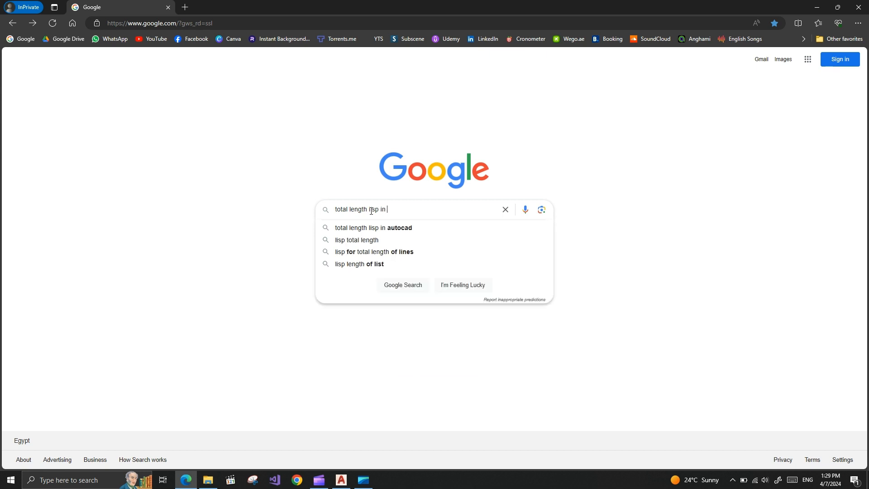
pyautogui.write('autocad')
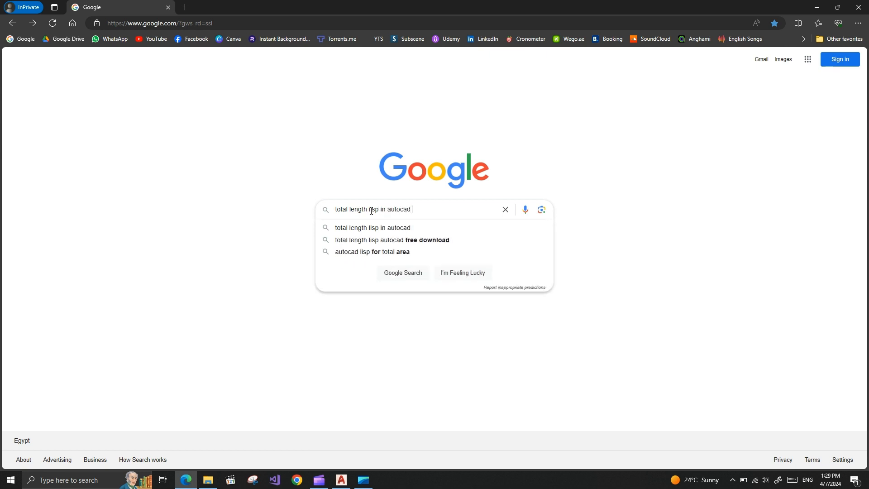
pyautogui.press('Return')
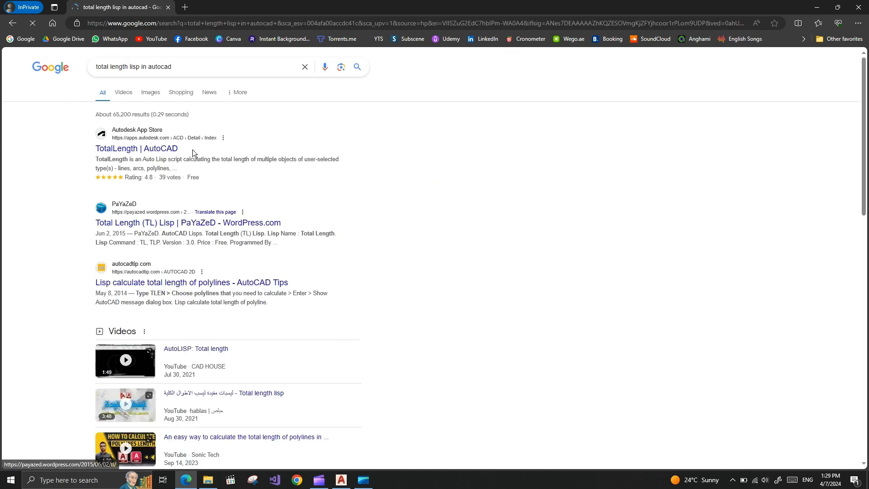
pyautogui.scroll(-3)
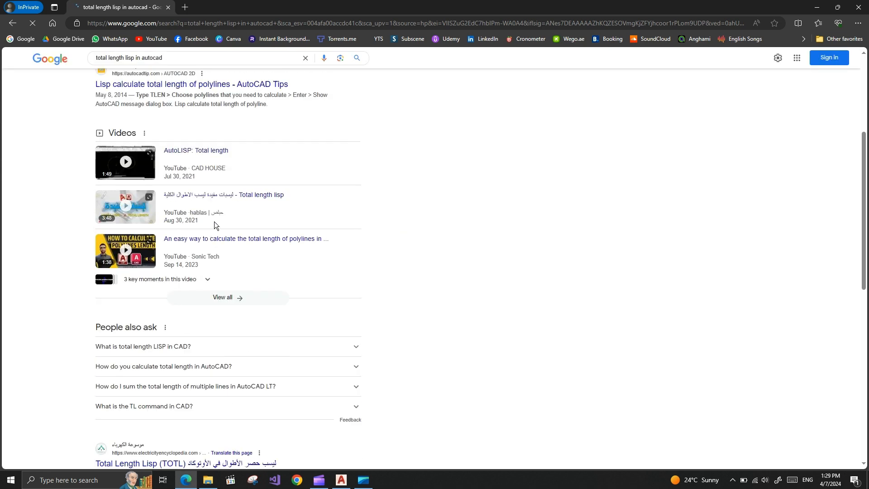
pyautogui.scroll(-3)
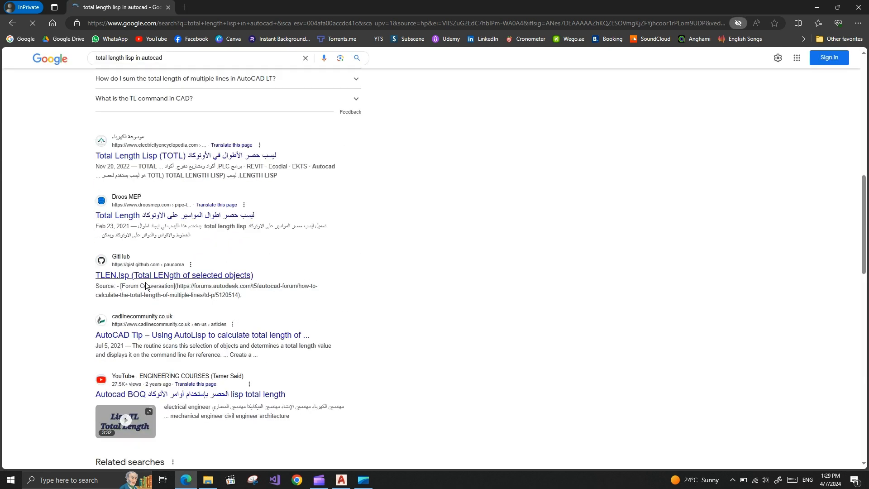
pyautogui.moveTo(437, 325)
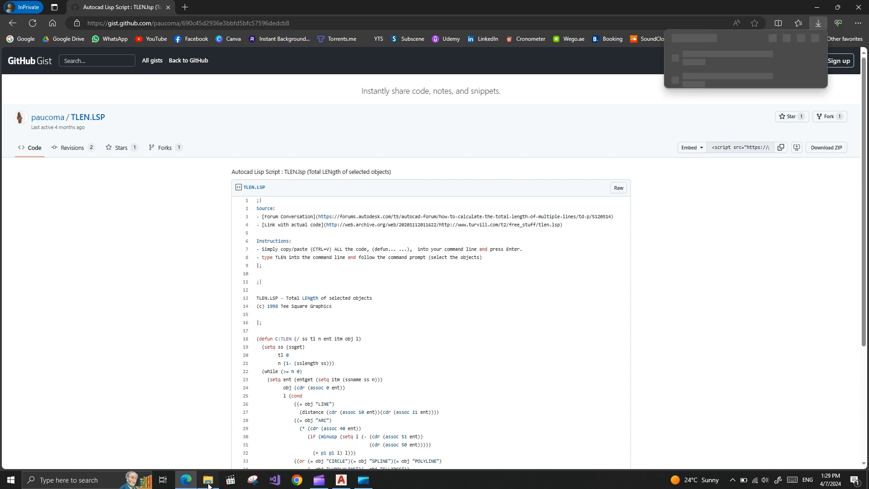
# Step: Extract the downloaded ZIP in Downloads into its own folder and pick TLEN.LSP from it
pyautogui.click(209, 480)
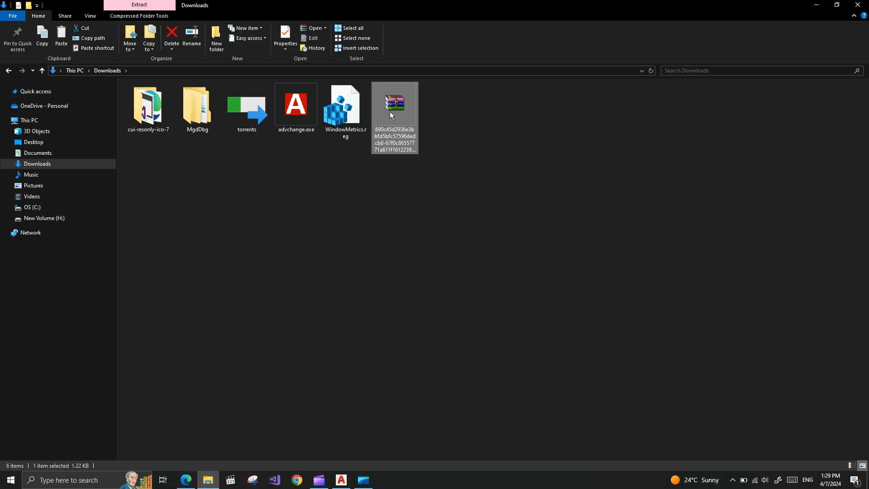
pyautogui.rightClick(394, 105)
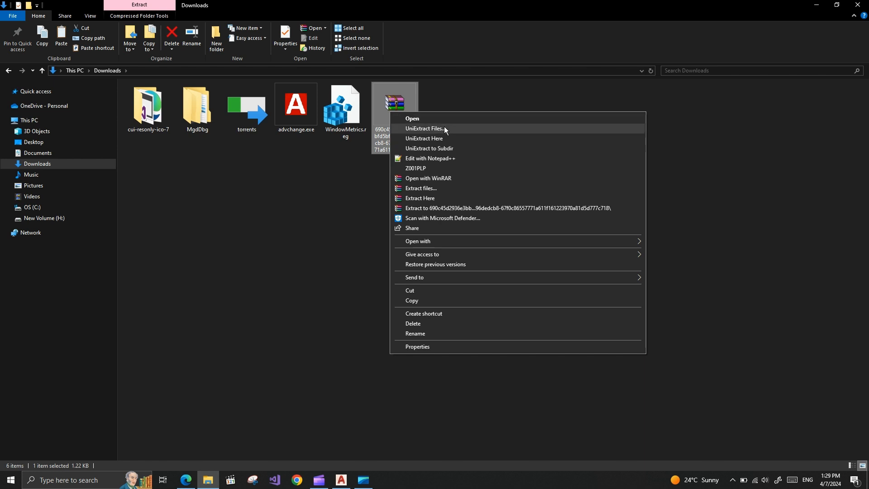
pyautogui.click(420, 198)
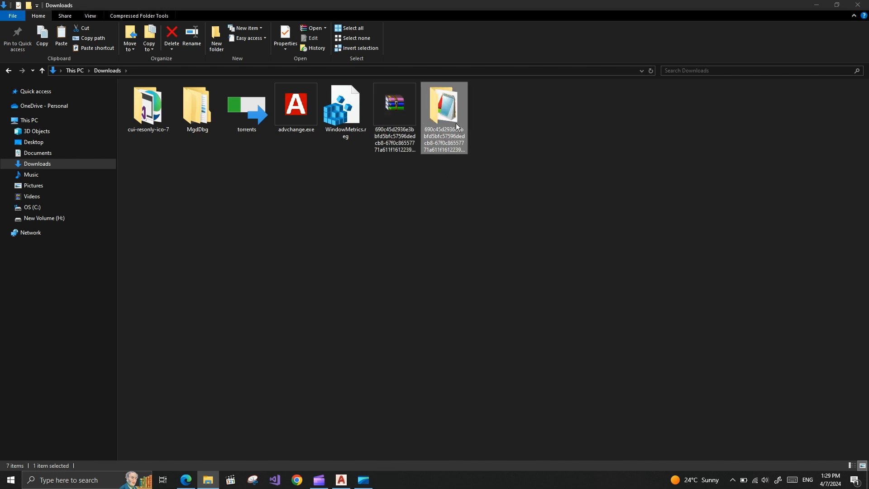
pyautogui.doubleClick(444, 105)
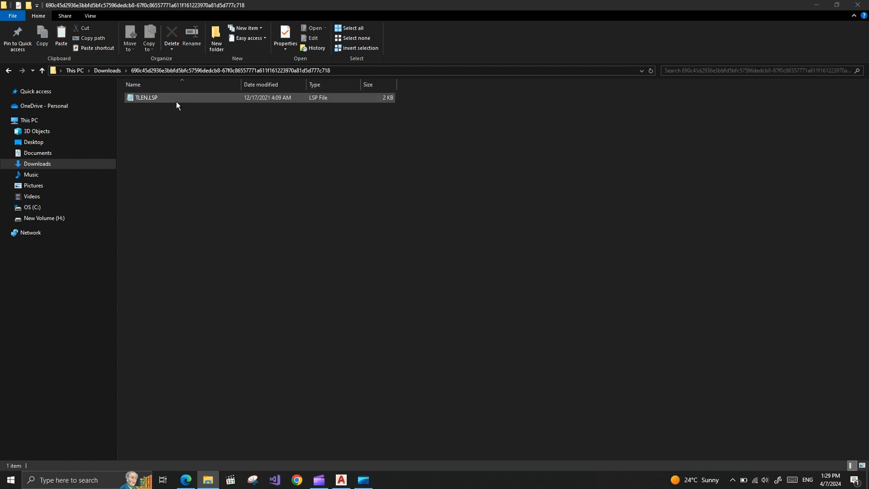
pyautogui.click(147, 98)
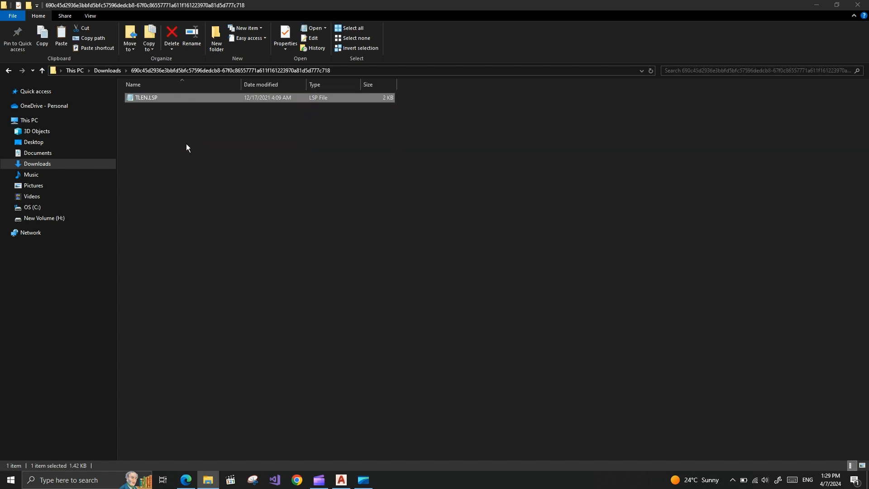
pyautogui.moveTo(161, 115)
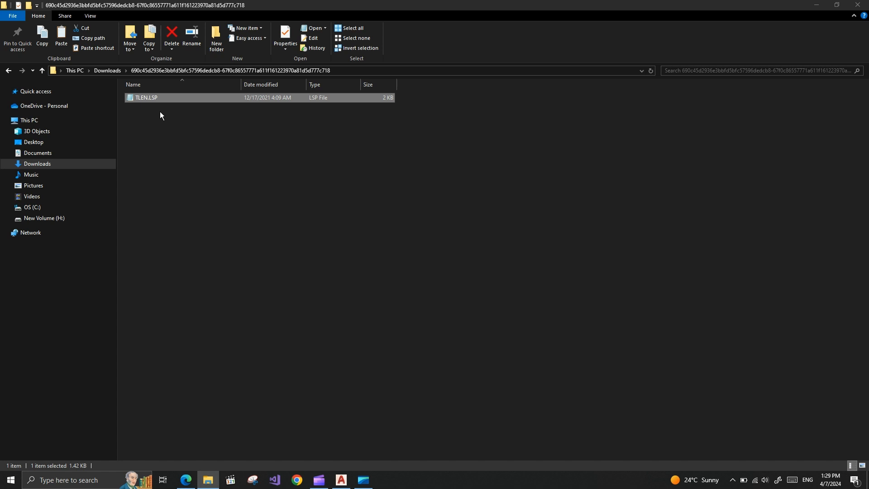
pyautogui.moveTo(165, 114)
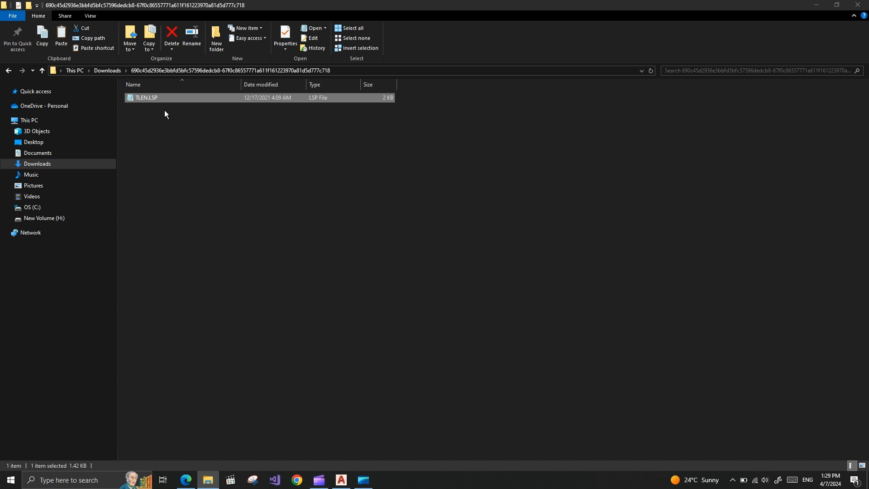
pyautogui.moveTo(166, 119)
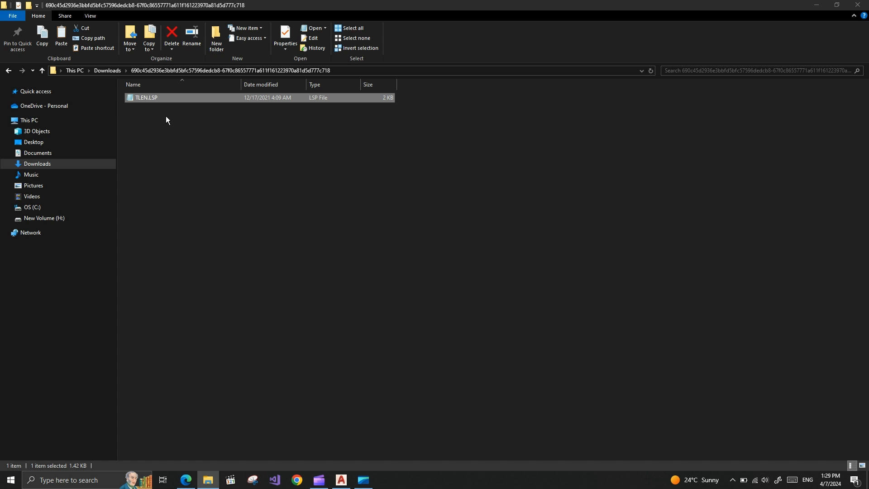
pyautogui.moveTo(162, 110)
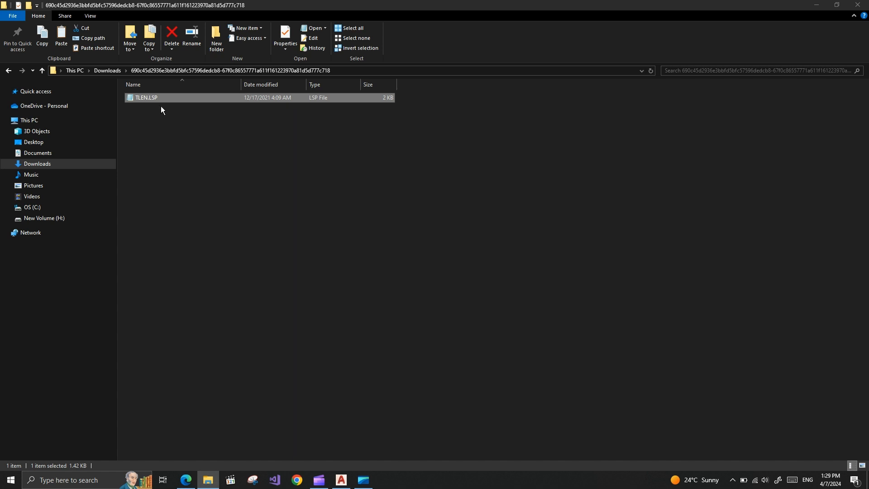
pyautogui.moveTo(212, 164)
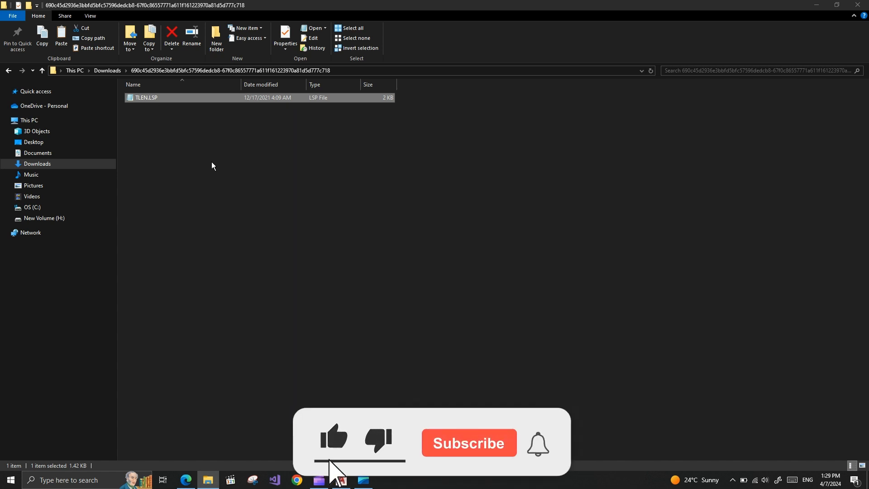
pyautogui.click(468, 443)
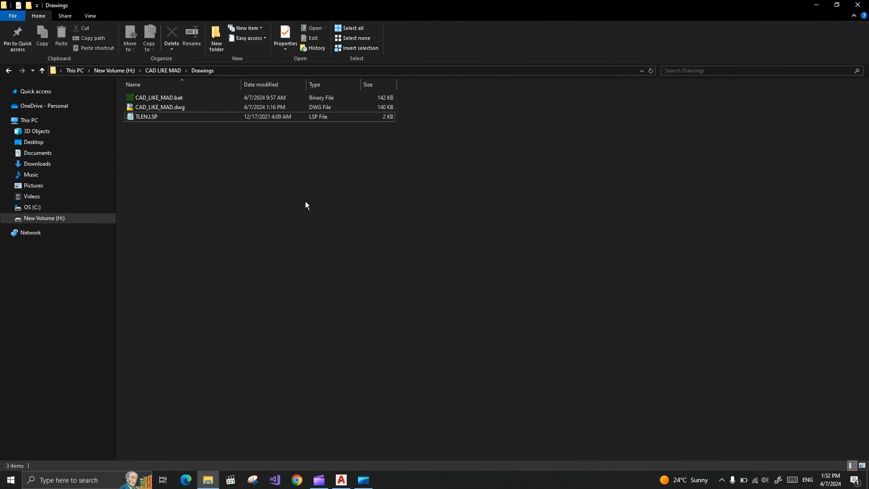
pyautogui.moveTo(255, 208)
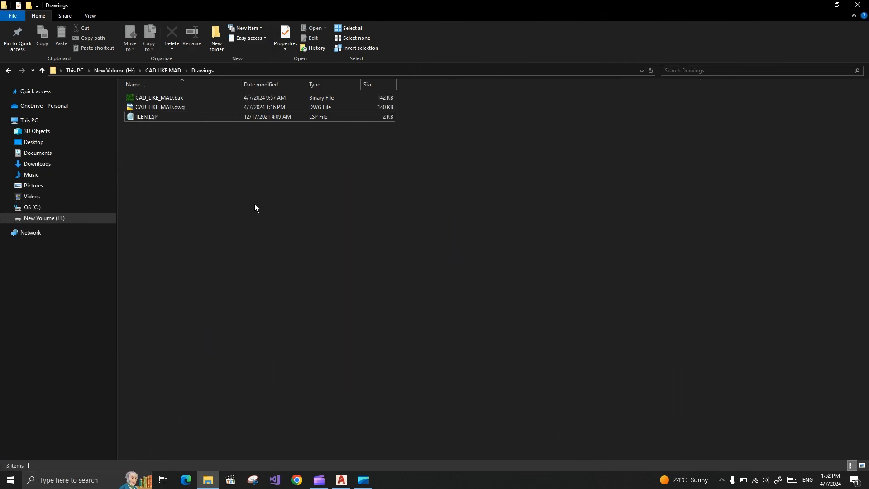
# Step: Place TLEN.LSP in H:\CAD LIKE MAD\Drawings beside the CAD_LIKE_MAD drawing
pyautogui.click(146, 117)
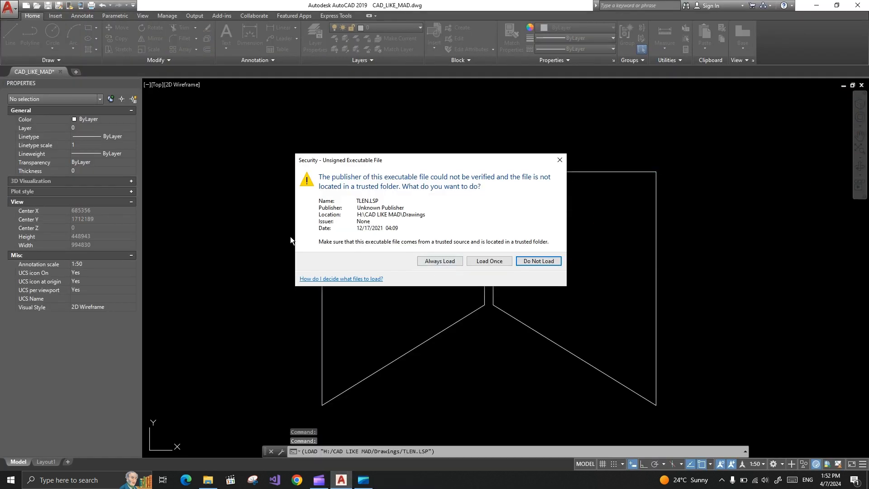
pyautogui.moveTo(407, 216)
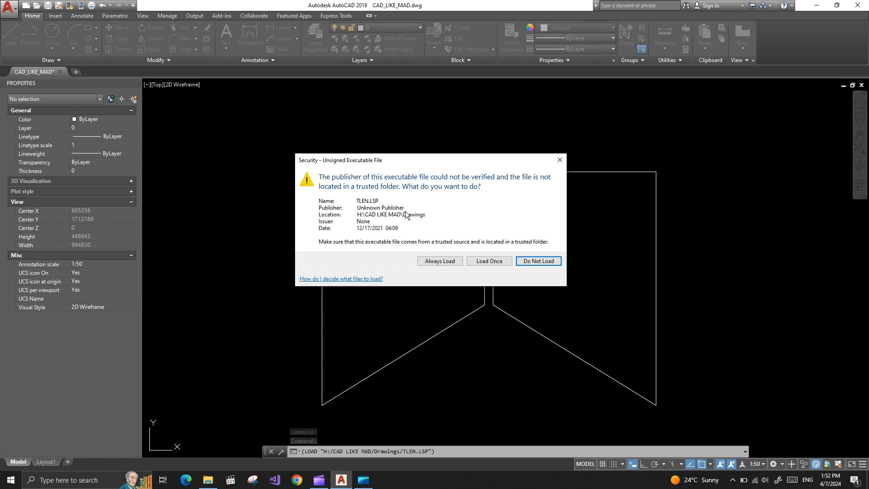
pyautogui.moveTo(537, 263)
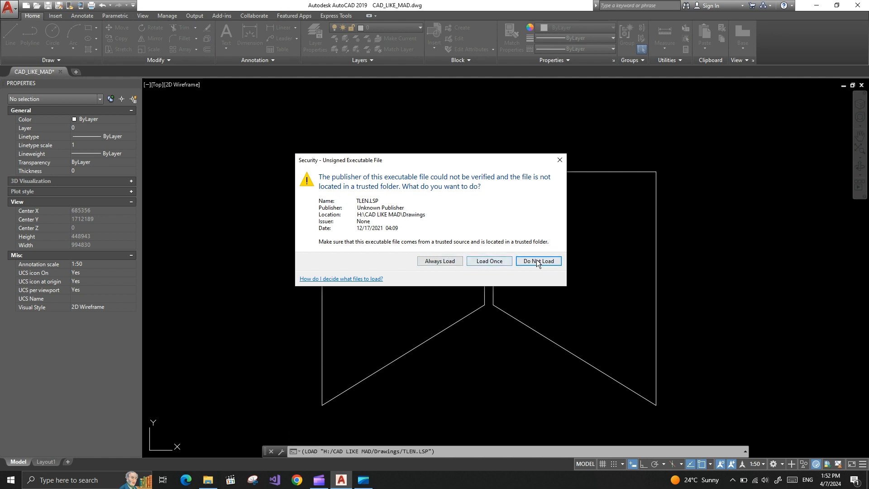
pyautogui.moveTo(489, 261)
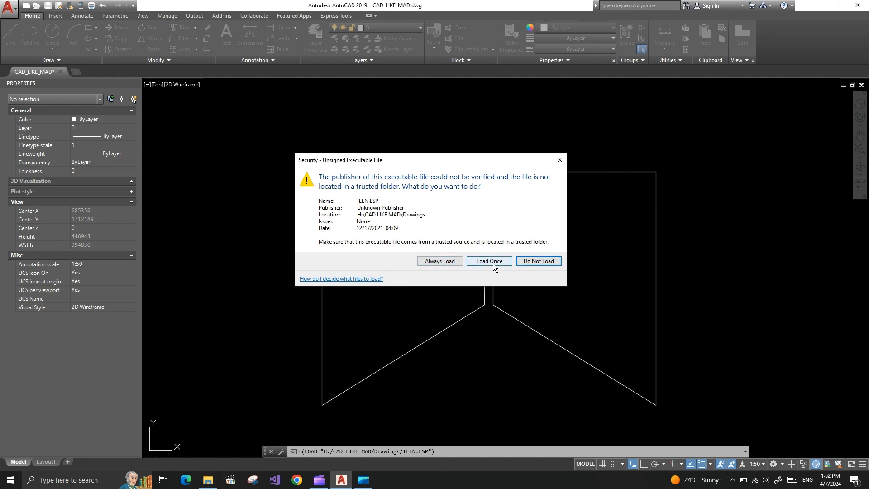
pyautogui.moveTo(463, 247)
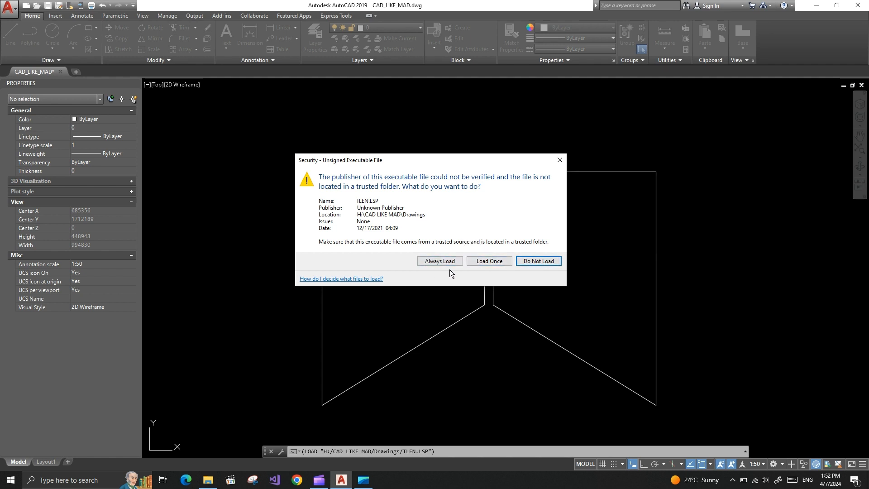
pyautogui.moveTo(439, 261)
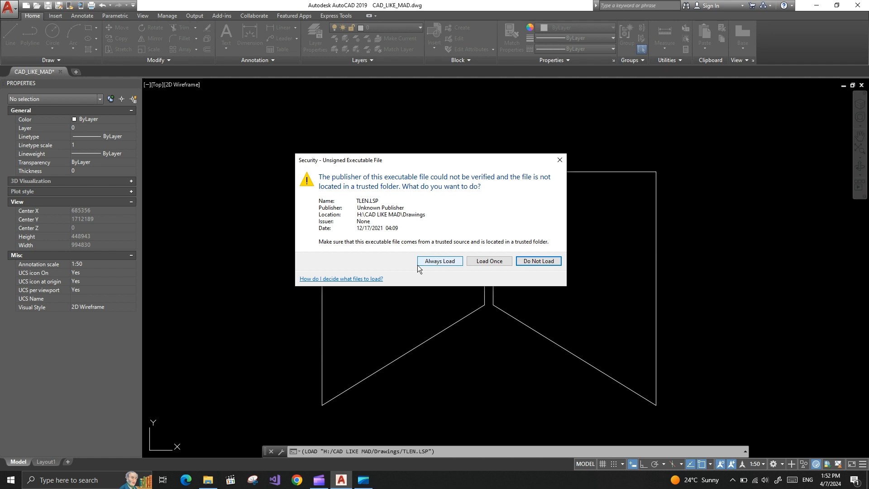
pyautogui.moveTo(440, 260)
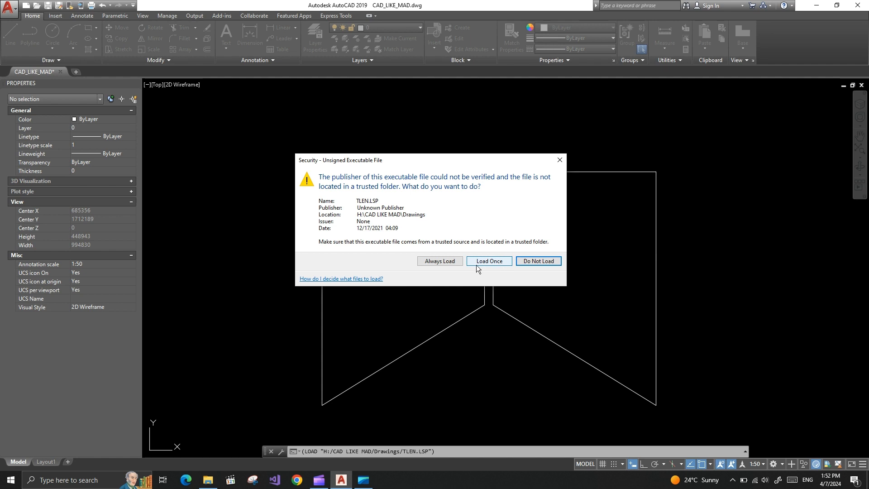
pyautogui.moveTo(498, 272)
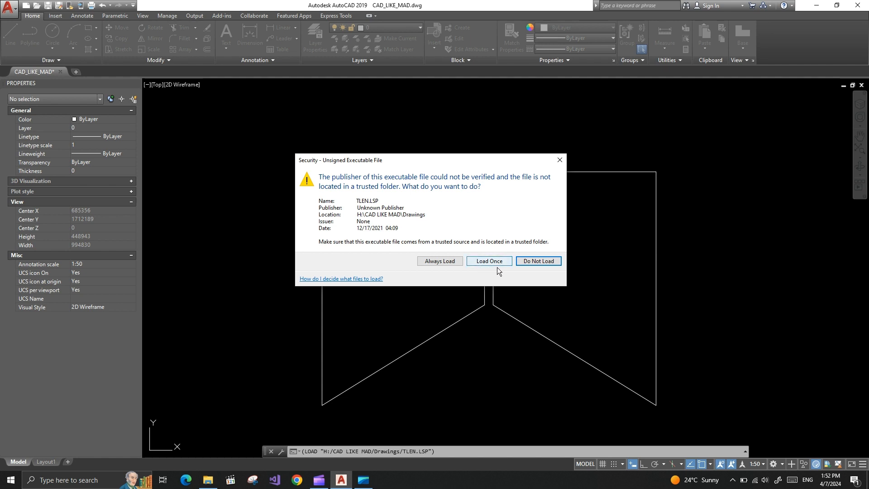
pyautogui.moveTo(537, 261)
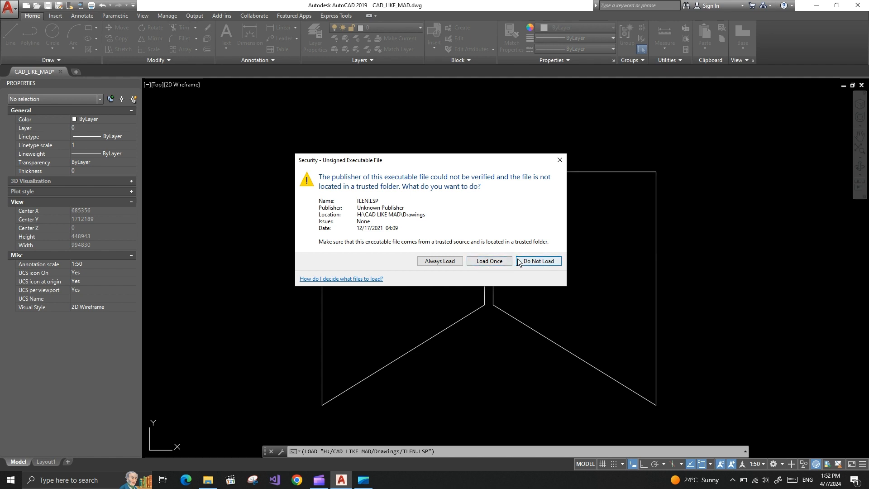
pyautogui.moveTo(488, 261)
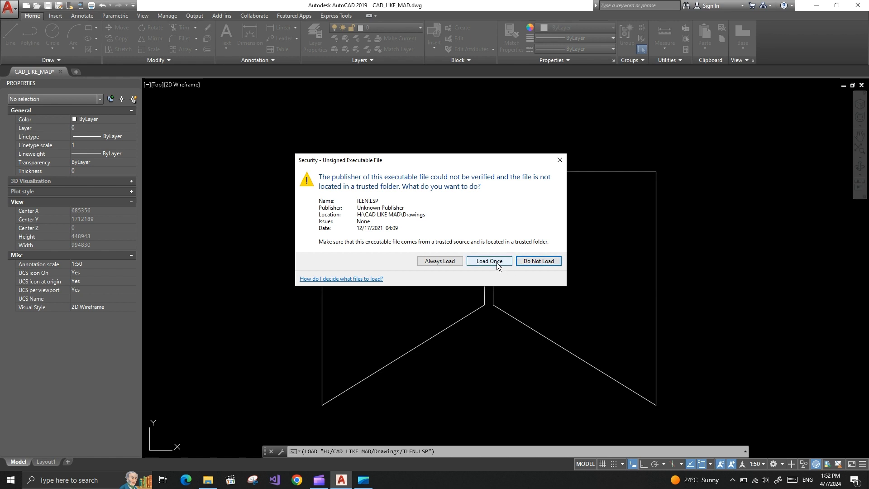
# Step: Load the unsigned TLEN.LSP once and confirm in the command history that C:TLEN is defined
pyautogui.click(488, 260)
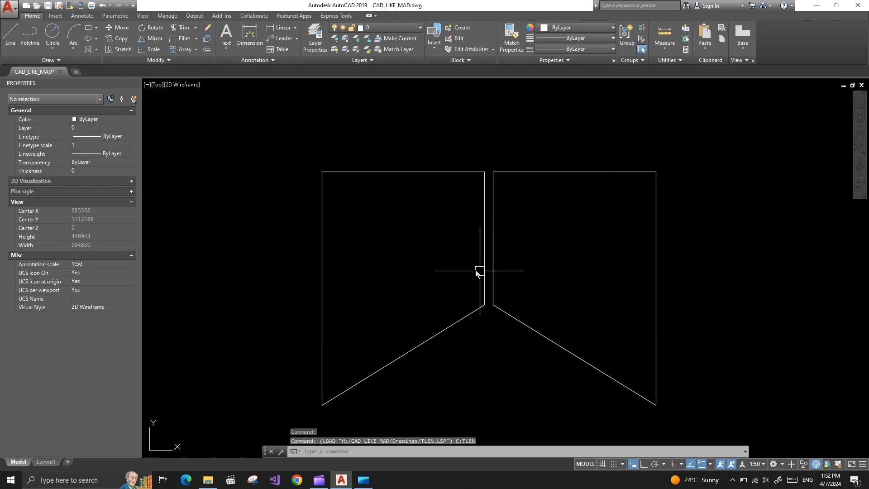
pyautogui.press('F2')
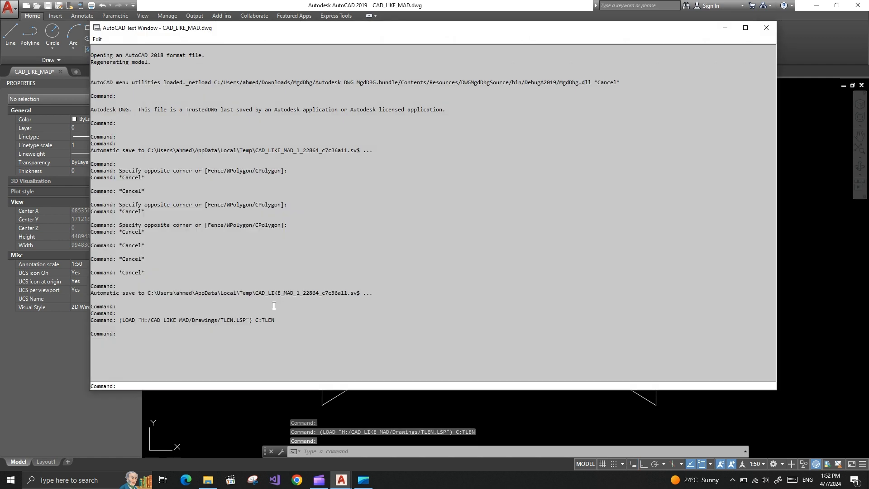
pyautogui.doubleClick(269, 319)
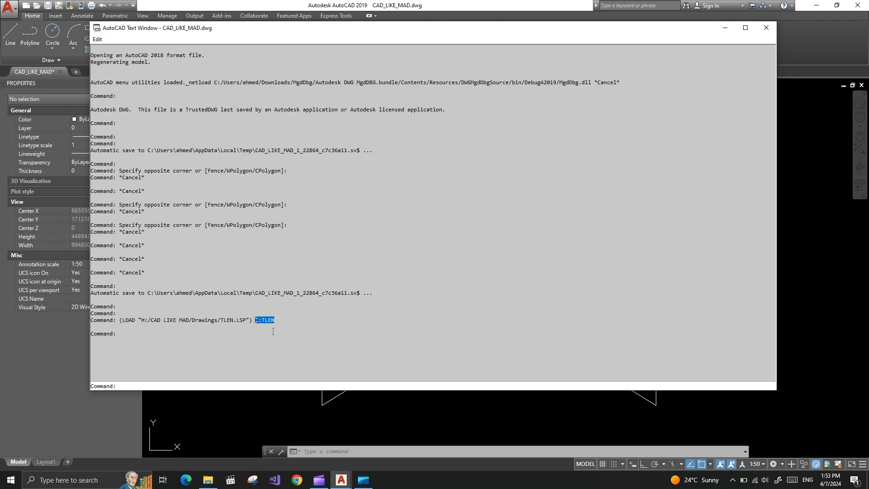
pyautogui.click(766, 28)
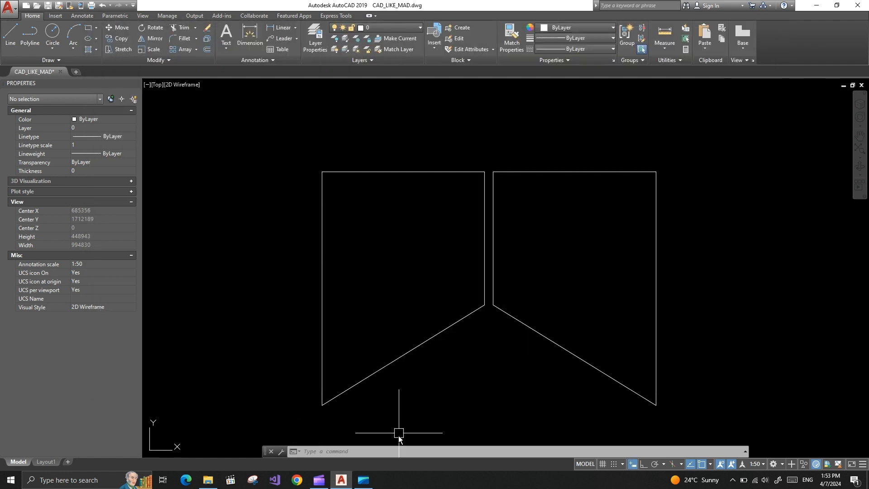
# Step: Run TLEN on the eight panel lines, read the total length 1707841 and dismiss the message
pyautogui.write('t')
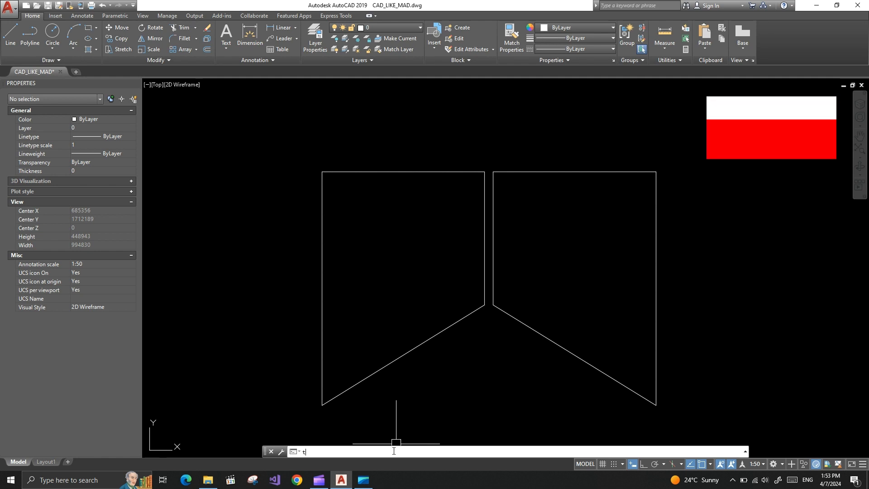
pyautogui.write('len')
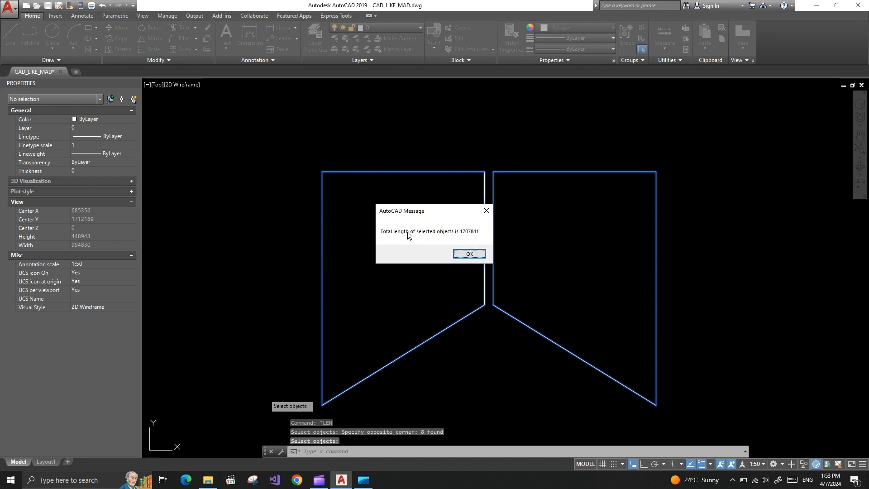
pyautogui.moveTo(469, 254)
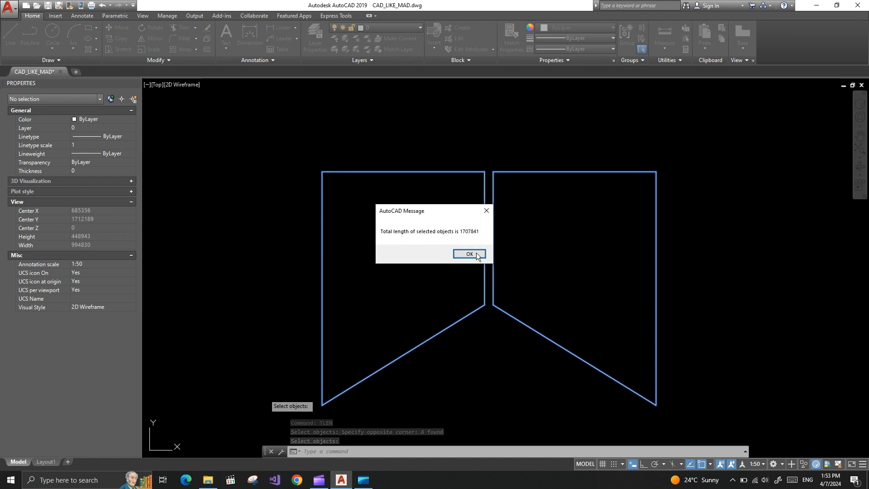
pyautogui.click(469, 254)
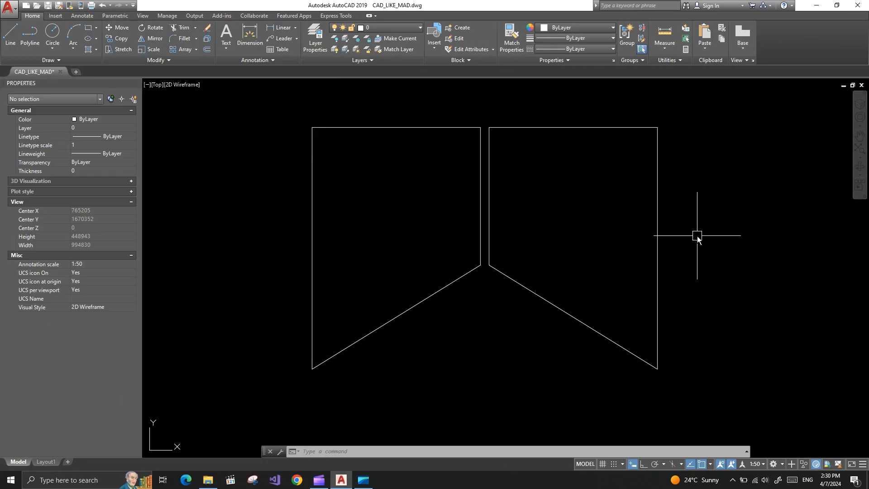
pyautogui.moveTo(272, 217)
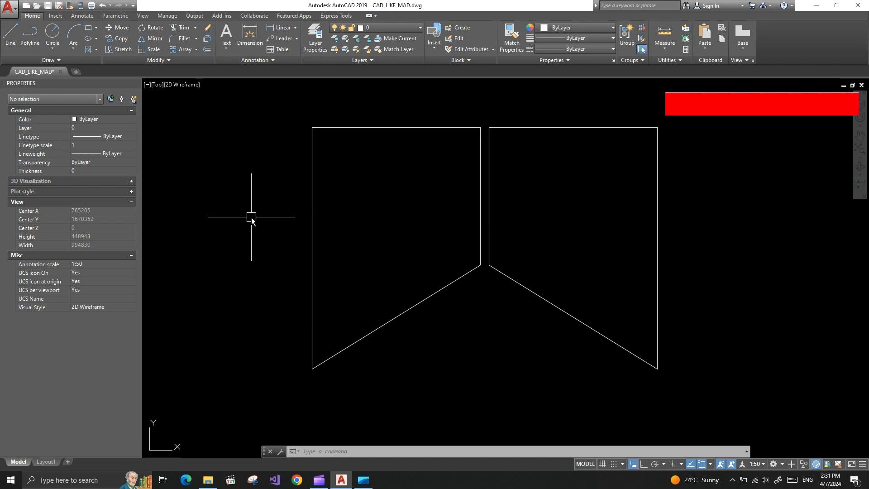
# Step: Via APPLOAD, load TLEN.LSP from the Desktop once and close the application loader
pyautogui.write('APPLOAD')
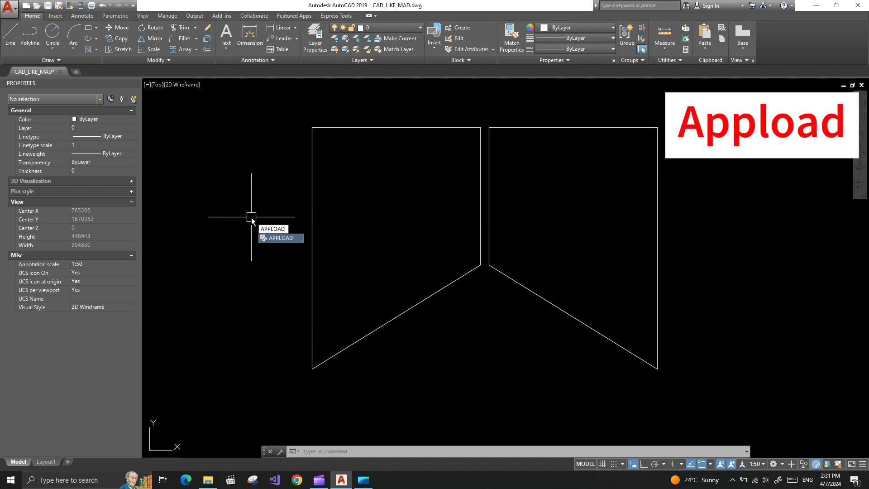
pyautogui.click(280, 238)
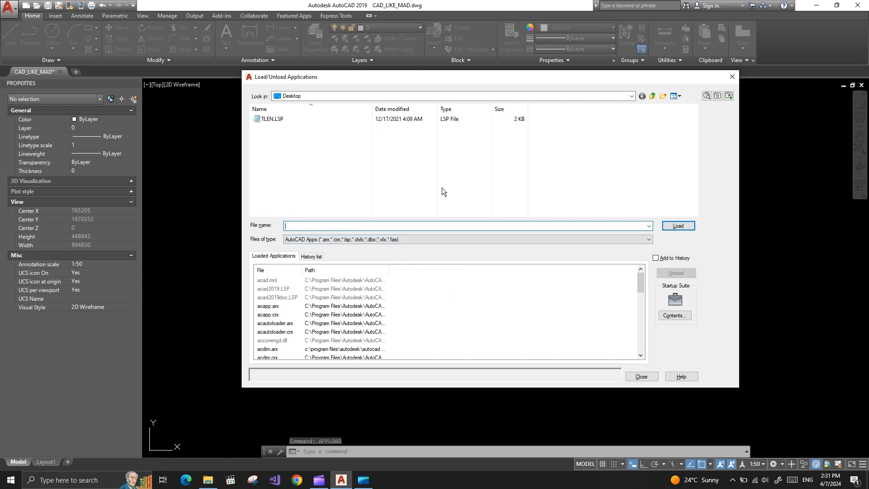
pyautogui.moveTo(453, 184)
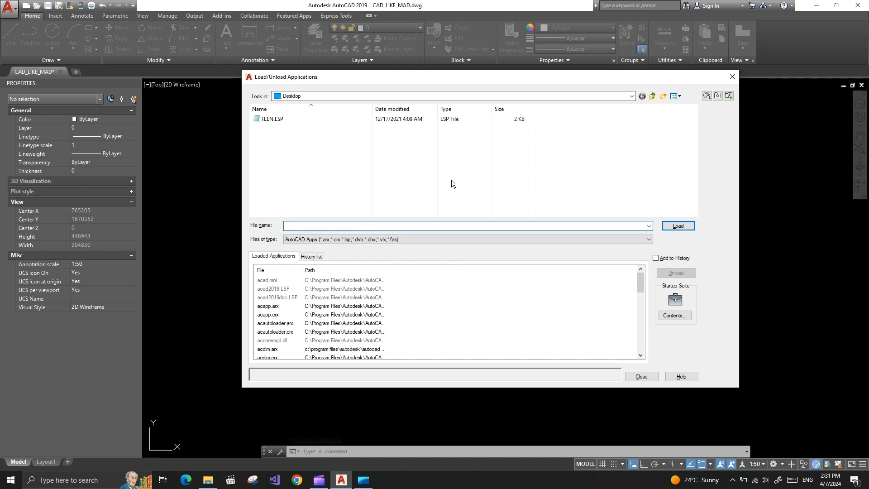
pyautogui.moveTo(328, 171)
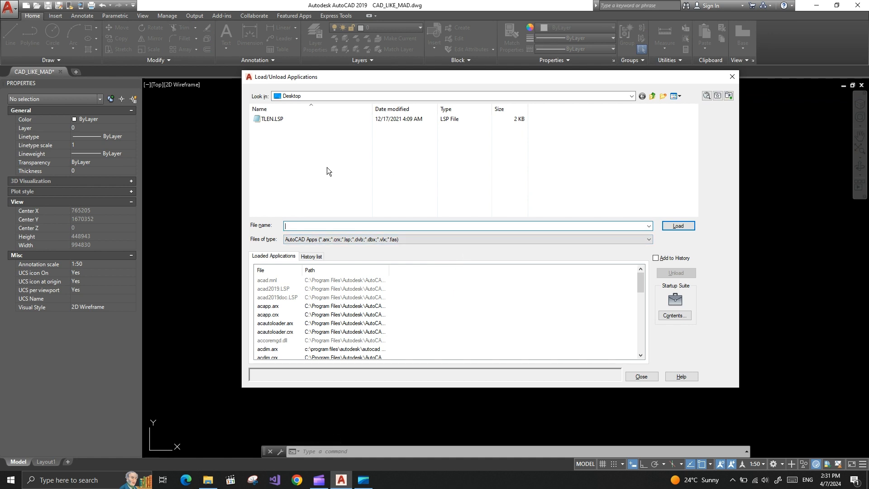
pyautogui.moveTo(363, 239)
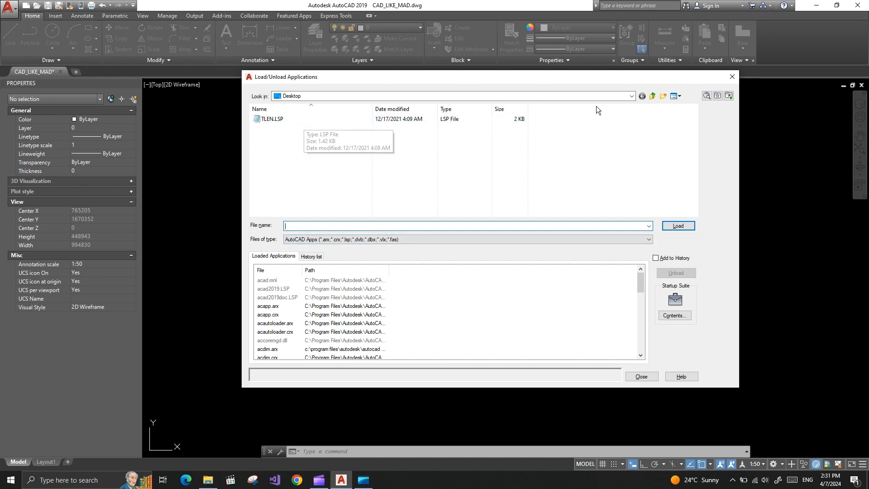
pyautogui.click(631, 96)
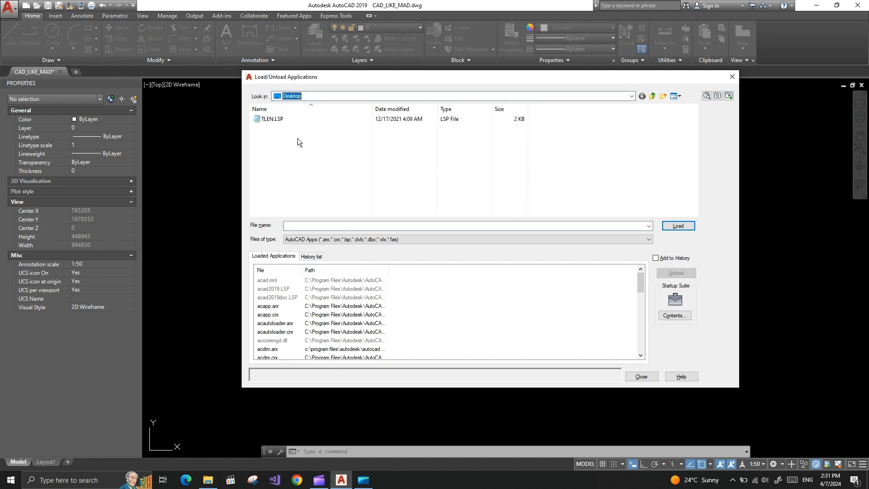
pyautogui.click(270, 119)
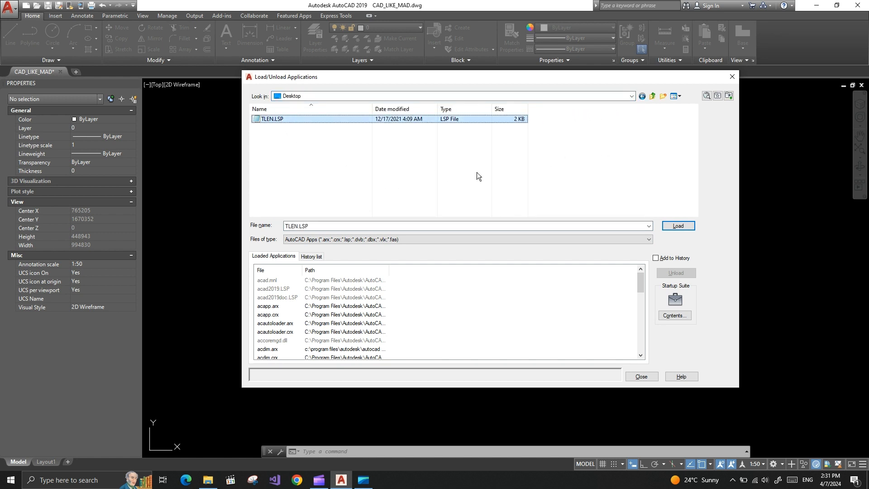
pyautogui.click(677, 225)
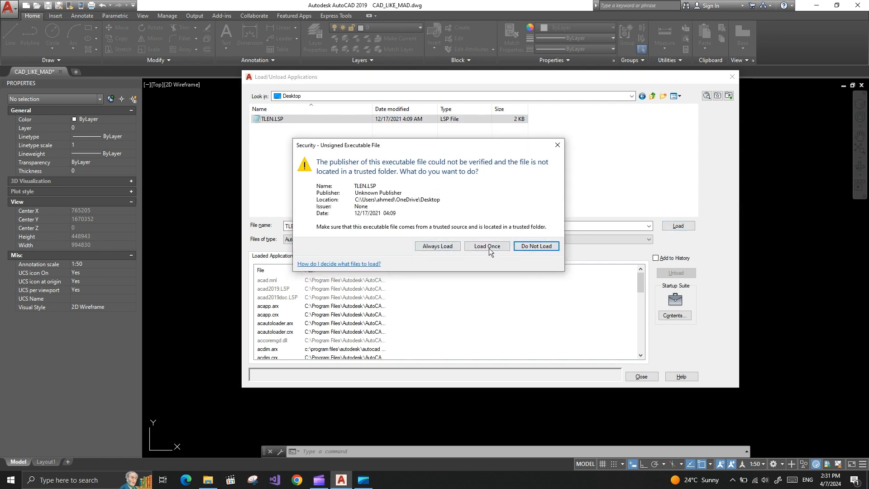
pyautogui.click(486, 245)
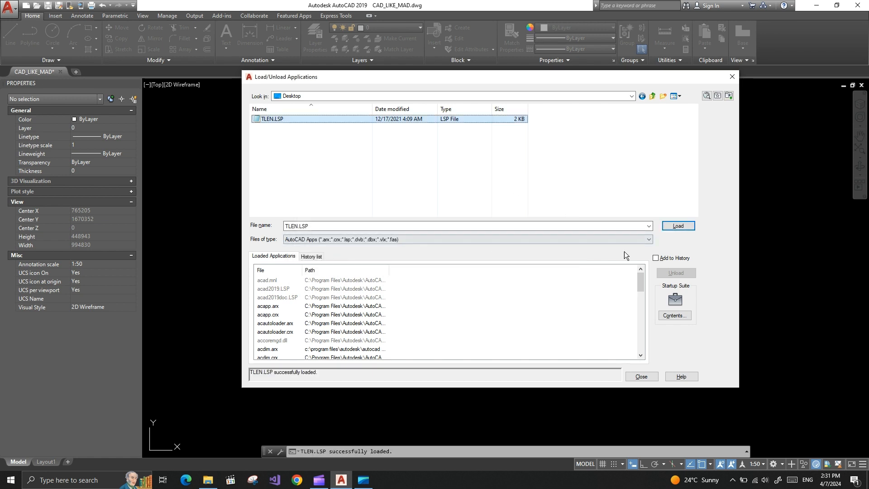
pyautogui.click(641, 377)
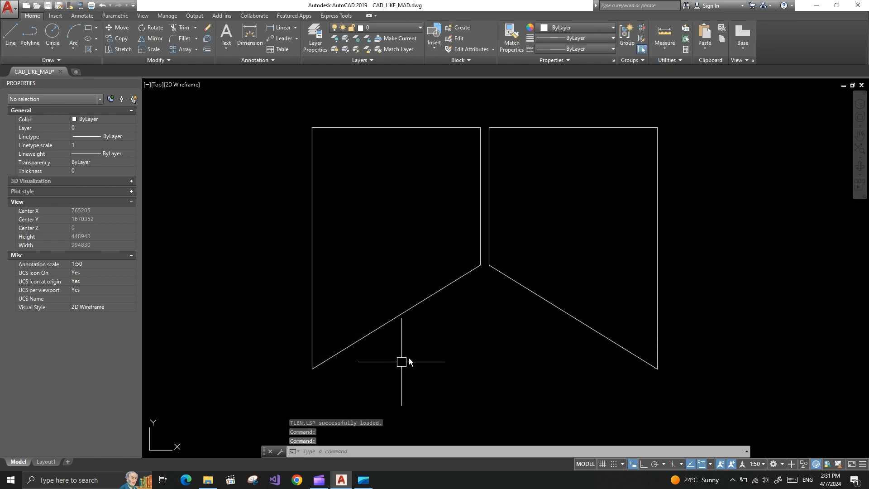
pyautogui.moveTo(487, 349)
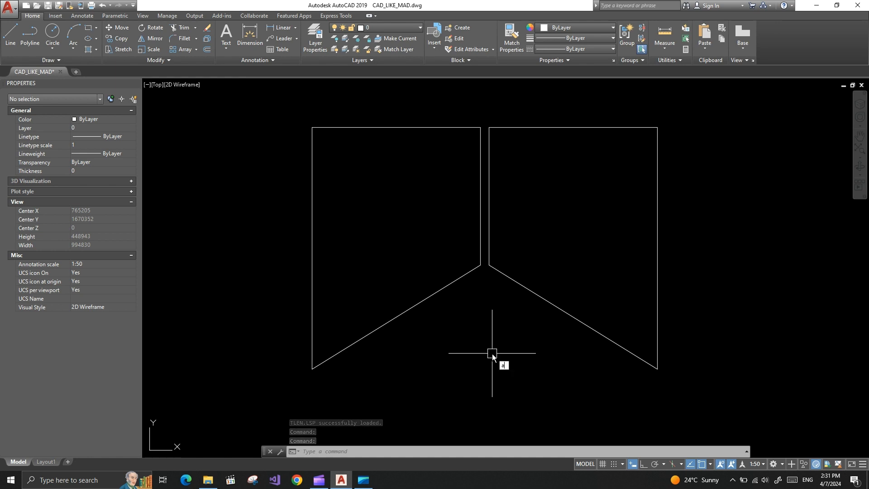
# Step: Run TLEN again on all eight lines to report the total length 1707841
pyautogui.write('APPLOA')
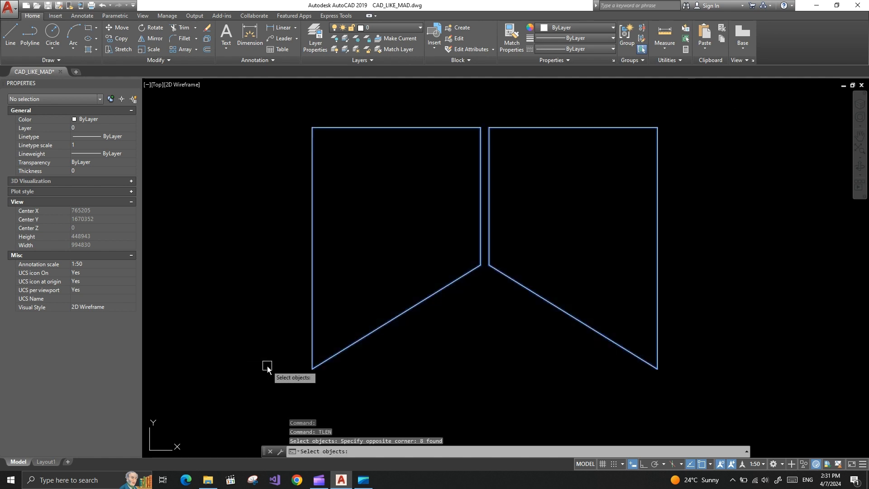
pyautogui.press('Return')
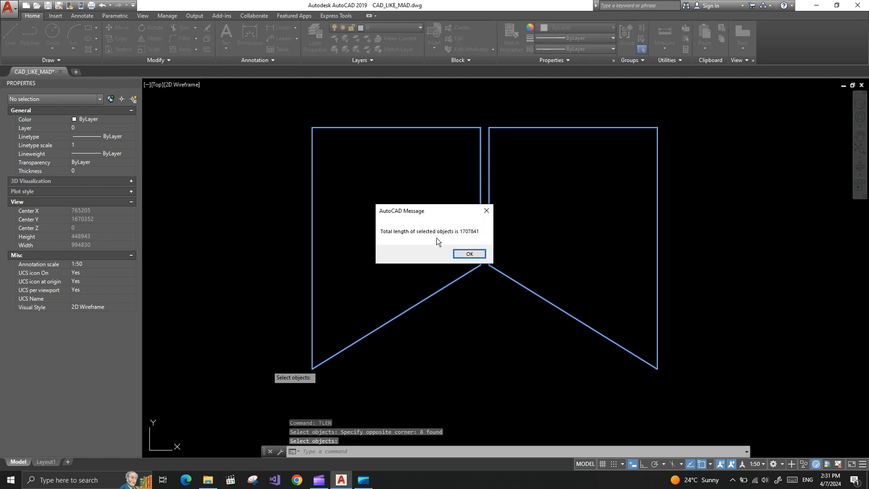
pyautogui.moveTo(461, 243)
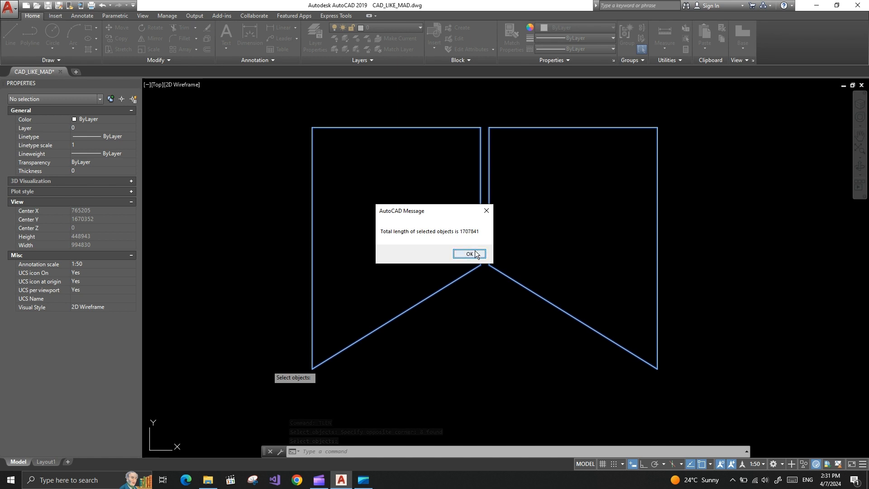
# Step: Dismiss the total length message, returning to the two-panel drawing
pyautogui.click(469, 254)
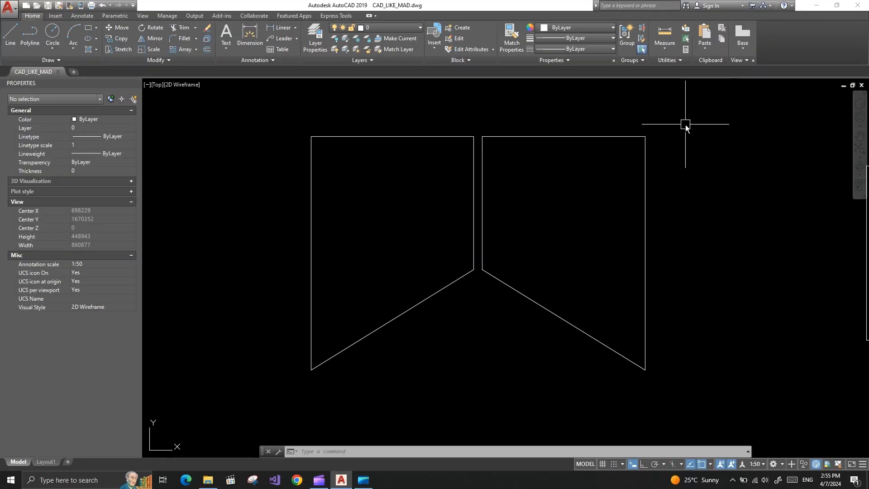
pyautogui.moveTo(689, 123)
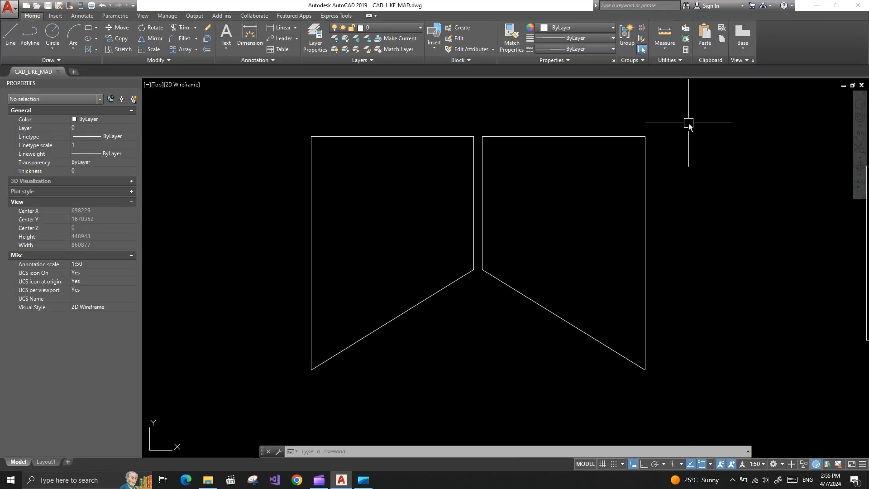
pyautogui.moveTo(685, 130)
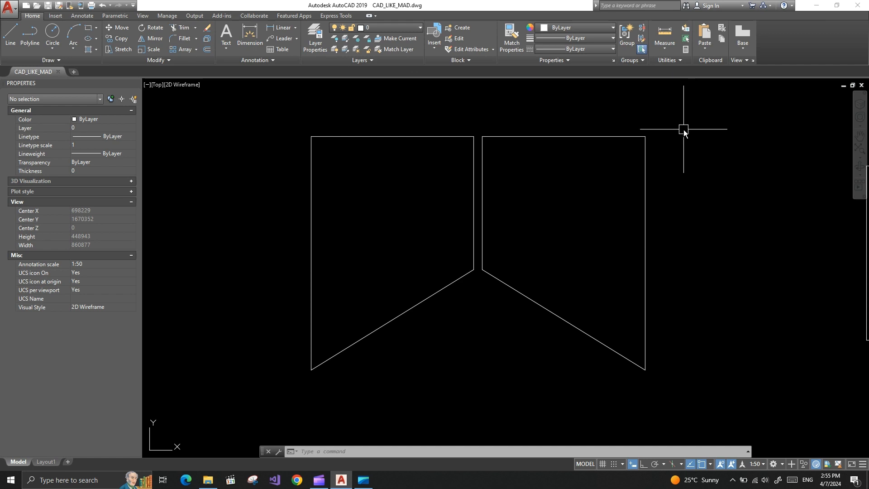
pyautogui.moveTo(273, 189)
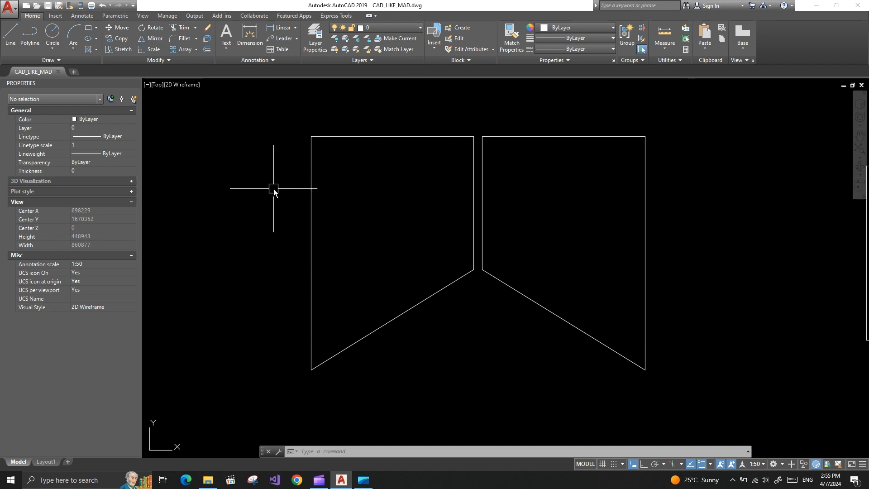
pyautogui.moveTo(271, 188)
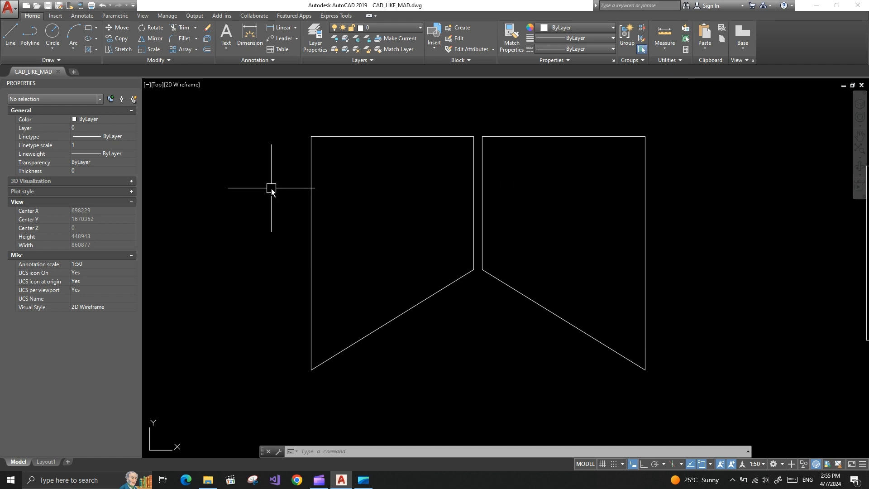
pyautogui.moveTo(274, 254)
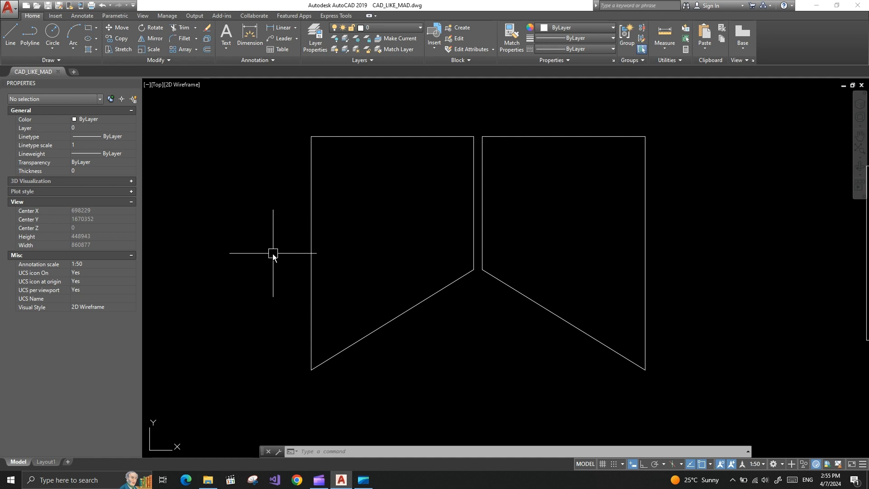
pyautogui.moveTo(277, 313)
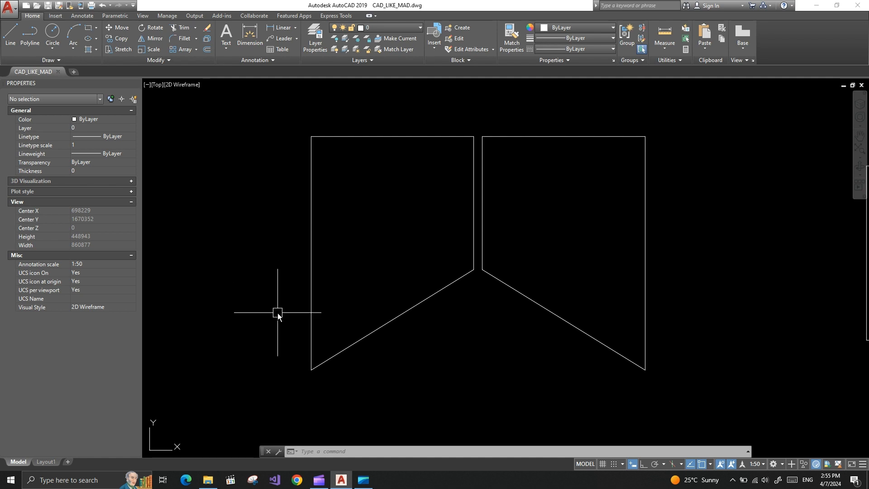
pyautogui.moveTo(246, 276)
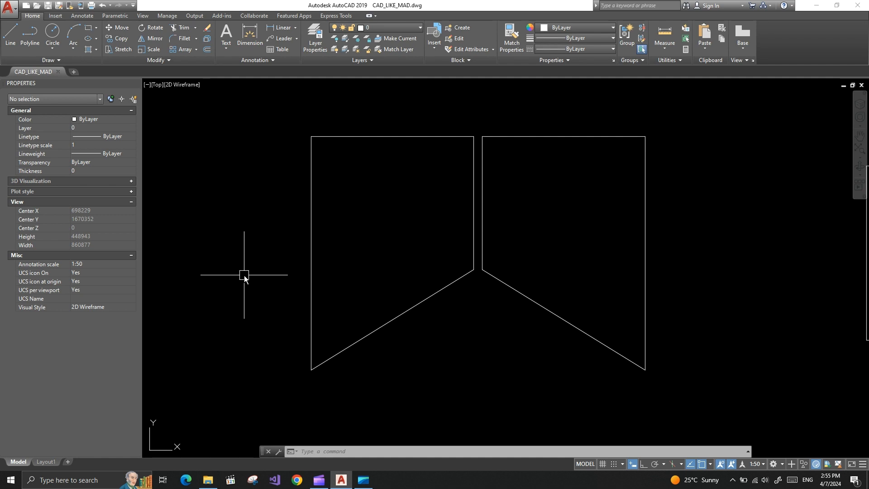
pyautogui.moveTo(222, 231)
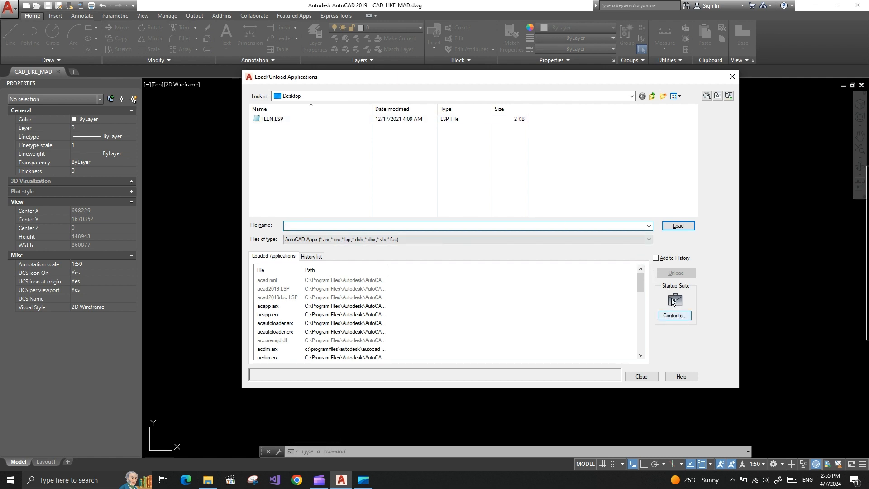
# Step: Add TLEN.LSP to the Startup Suite Contents and close both application dialogs
pyautogui.click(674, 315)
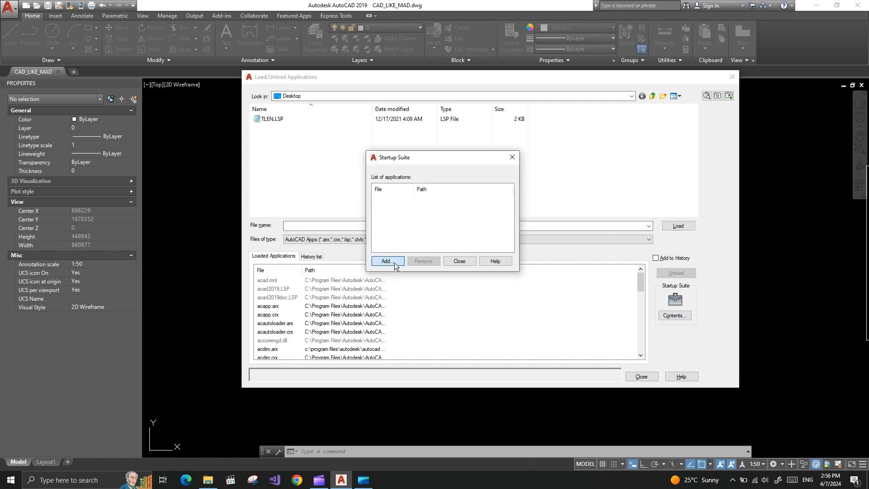
pyautogui.click(387, 260)
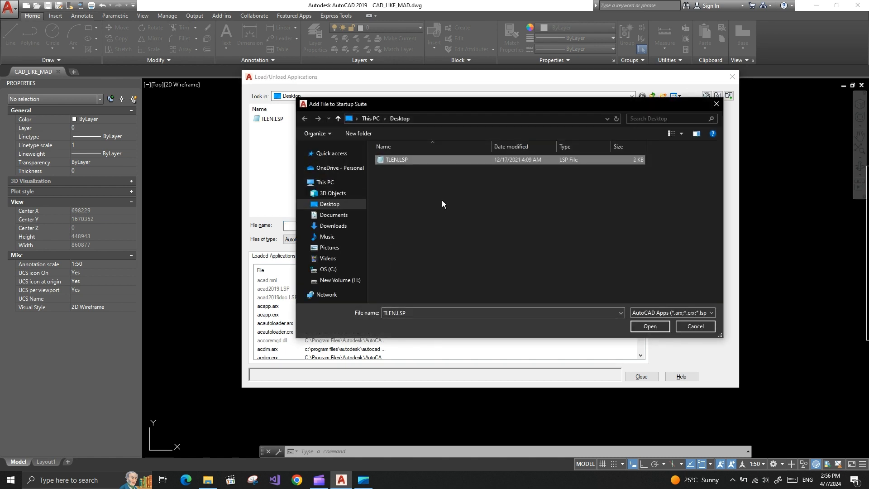
pyautogui.click(649, 326)
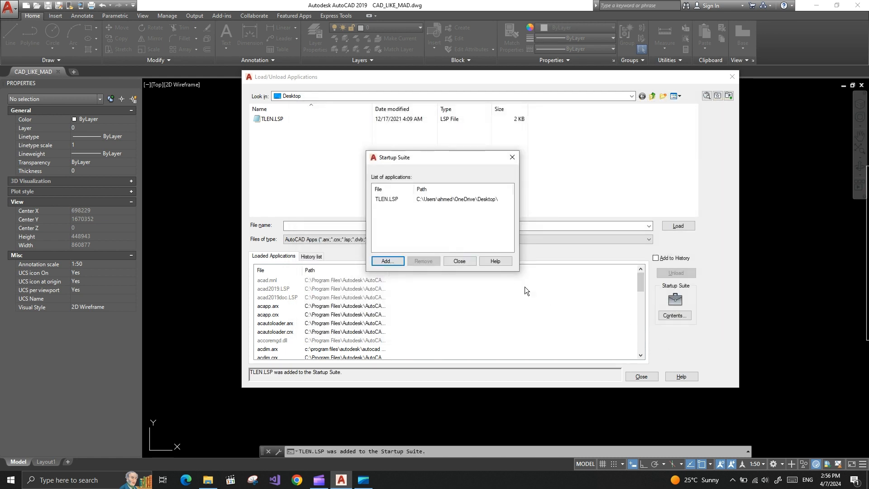
pyautogui.click(459, 261)
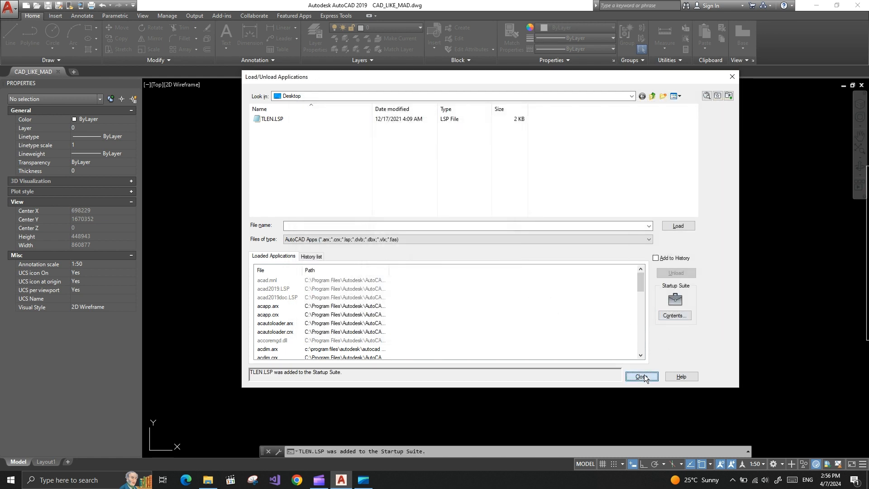
pyautogui.click(641, 377)
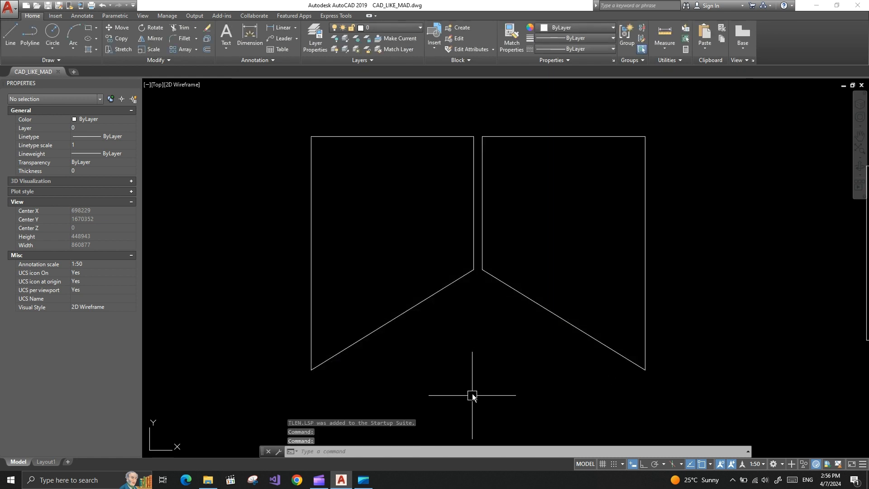
pyautogui.moveTo(484, 256)
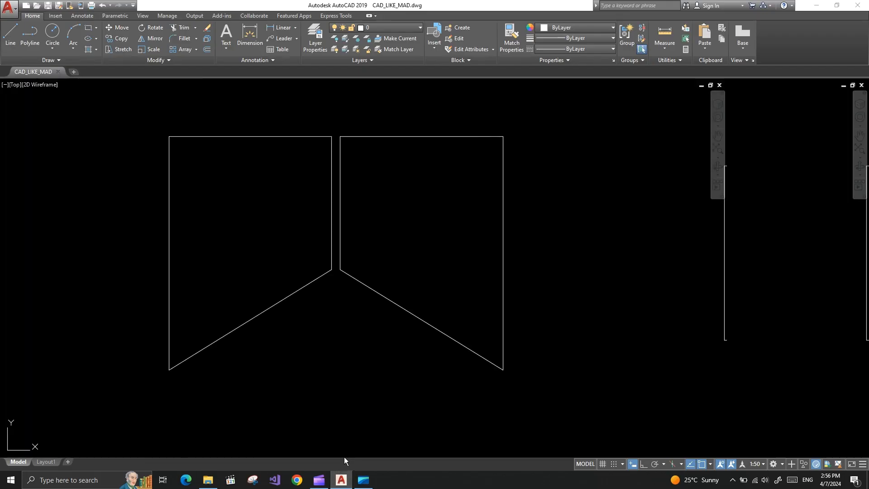
# Step: Exit AutoCAD, leaving the CAD LIKE MAD Drawings folder showing in File Explorer
pyautogui.click(208, 480)
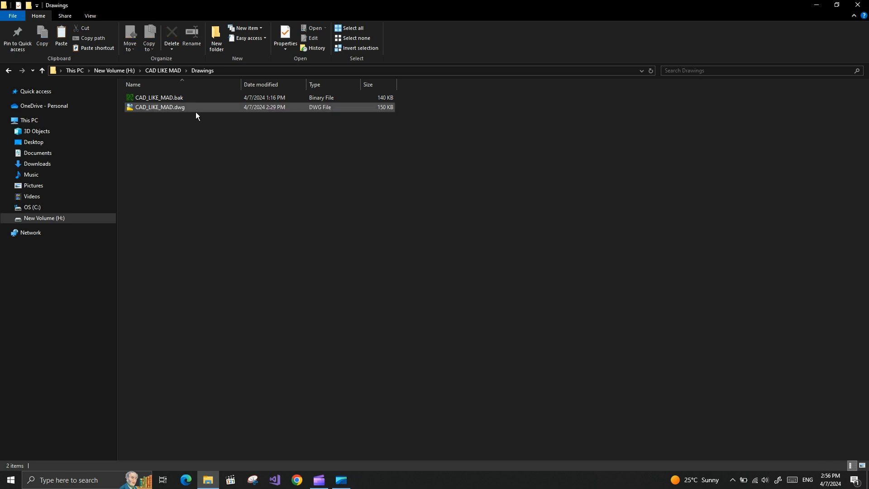
# Step: Open CAD_LIKE_MAD.dwg from the Drawings folder, relaunching AutoCAD 2019
pyautogui.click(159, 107)
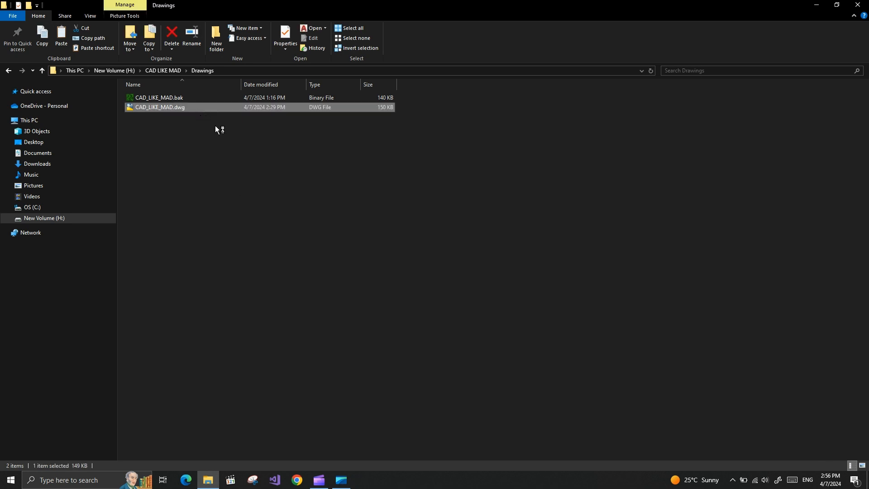
pyautogui.doubleClick(161, 107)
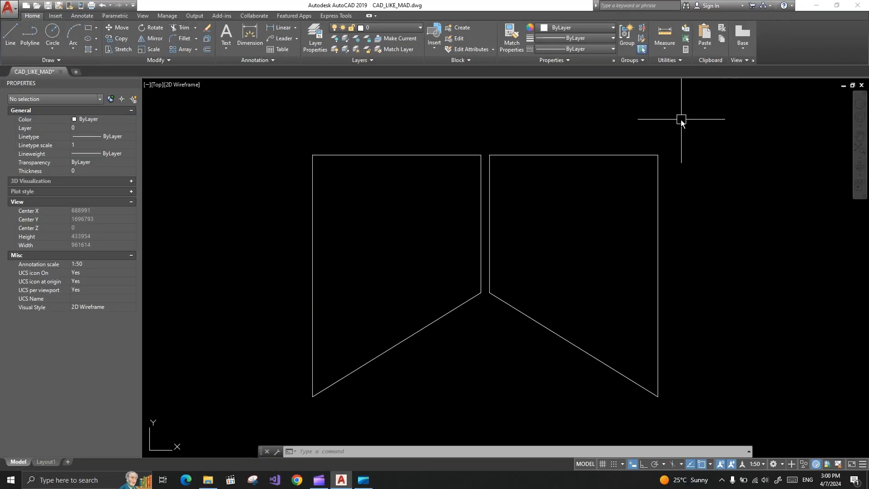
pyautogui.moveTo(244, 182)
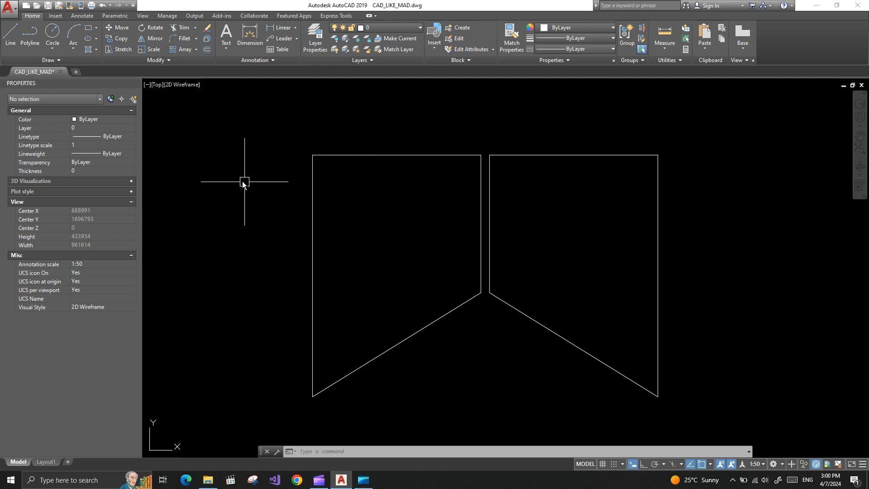
pyautogui.moveTo(229, 241)
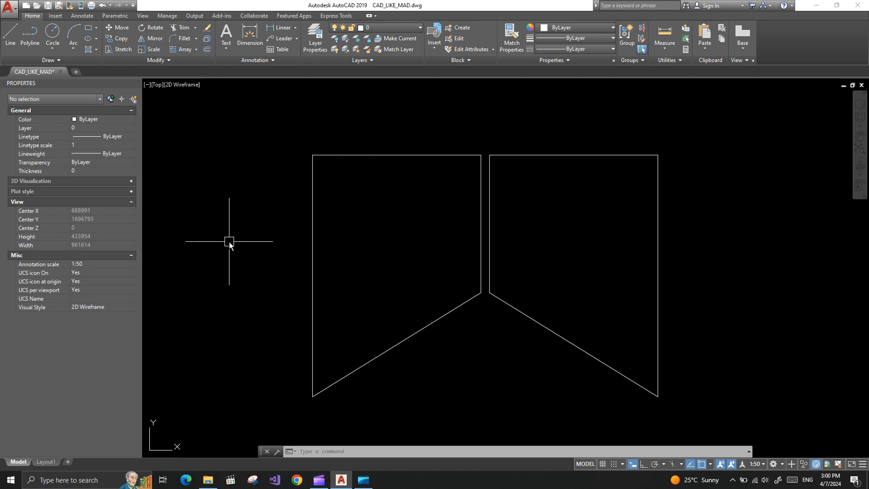
# Step: Run TLEN on the eight panel lines, reporting total length 1707841, and dismiss the message
pyautogui.write('TLEN')
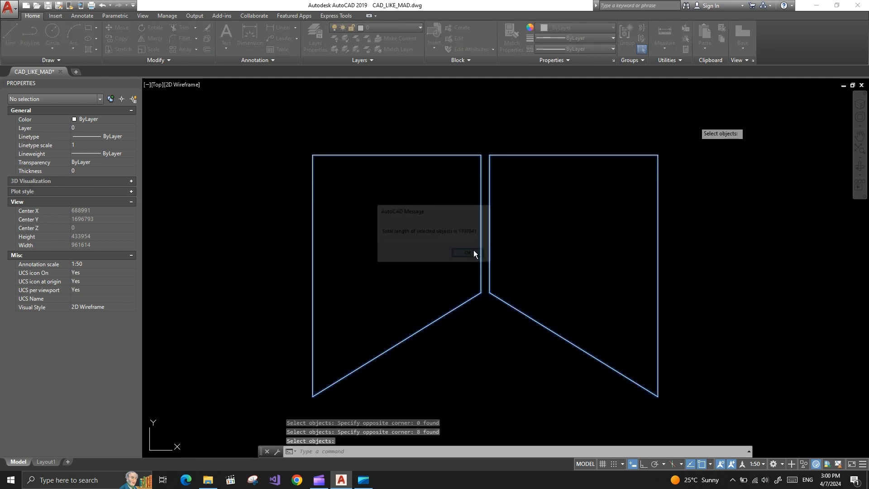
pyautogui.click(465, 252)
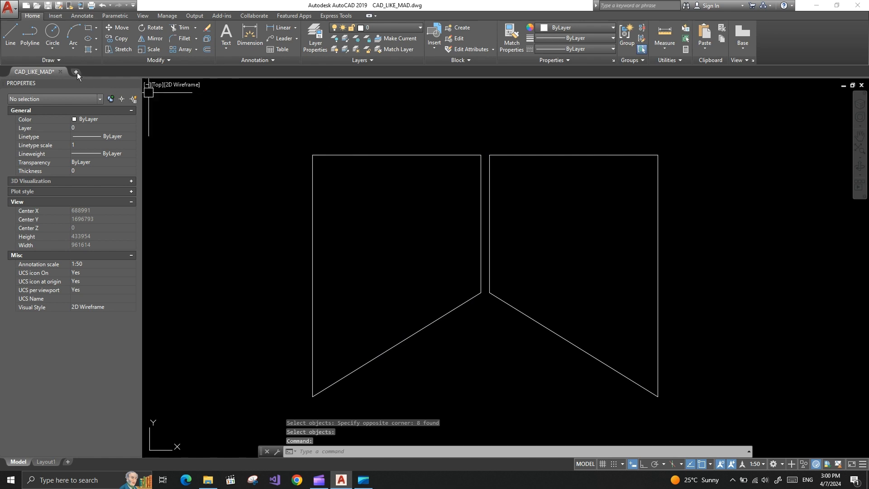
# Step: Start a new blank drawing, Drawing1, and enter the TLEN command there
pyautogui.click(76, 72)
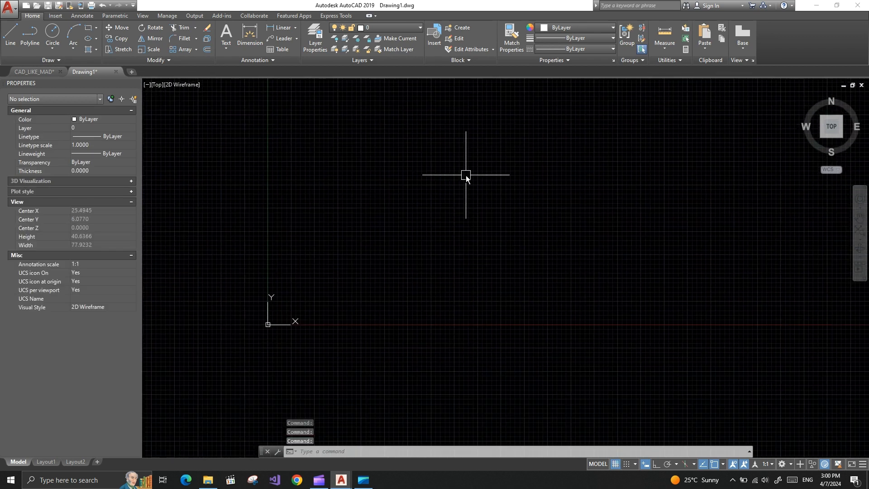
pyautogui.write('T')
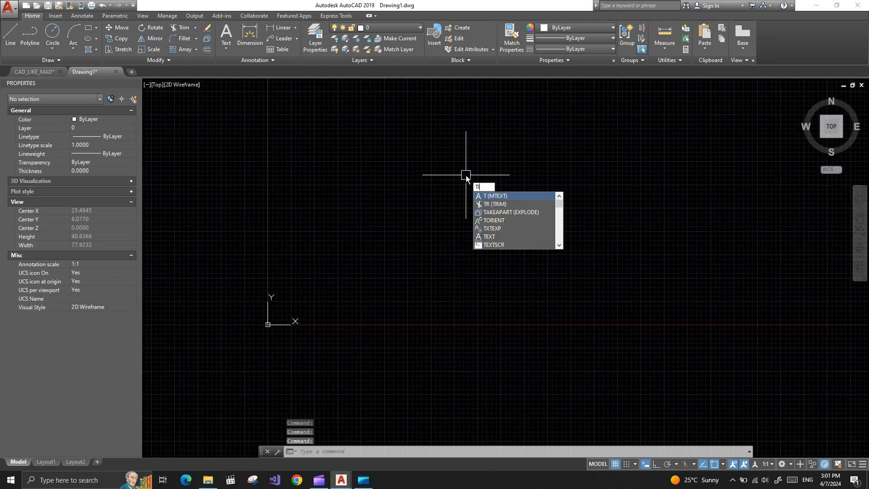
pyautogui.write('LEN')
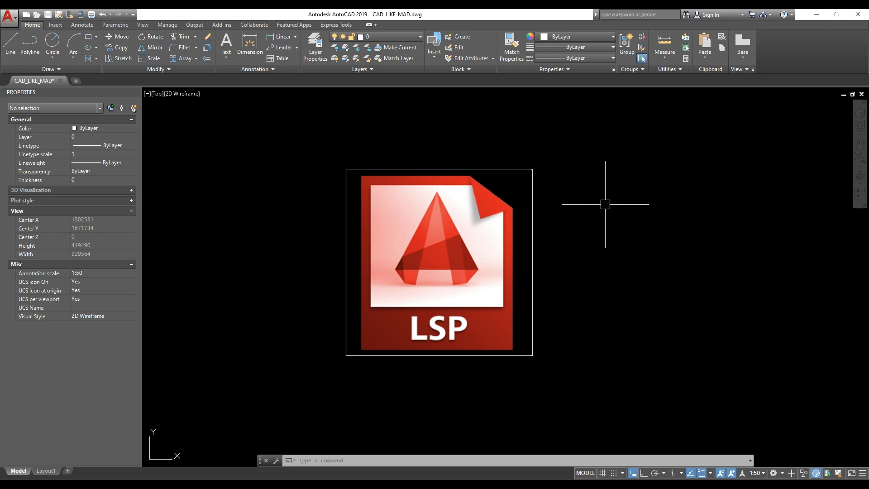
pyautogui.moveTo(598, 201)
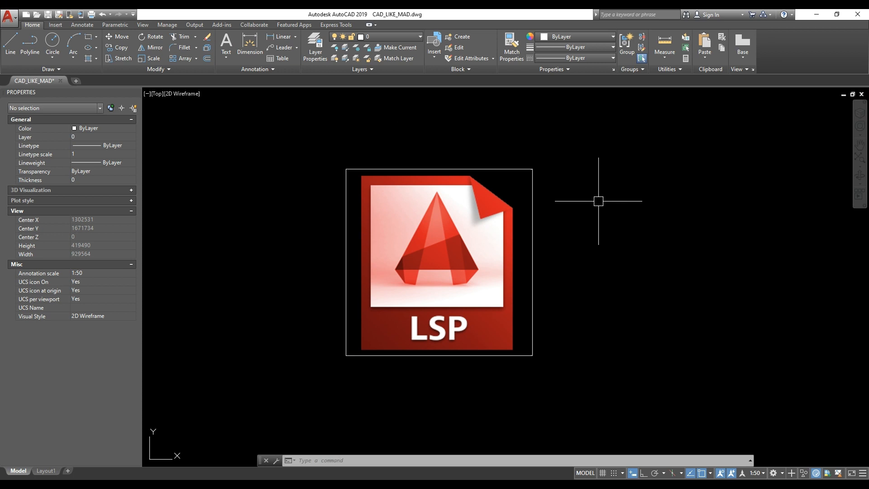
pyautogui.moveTo(585, 206)
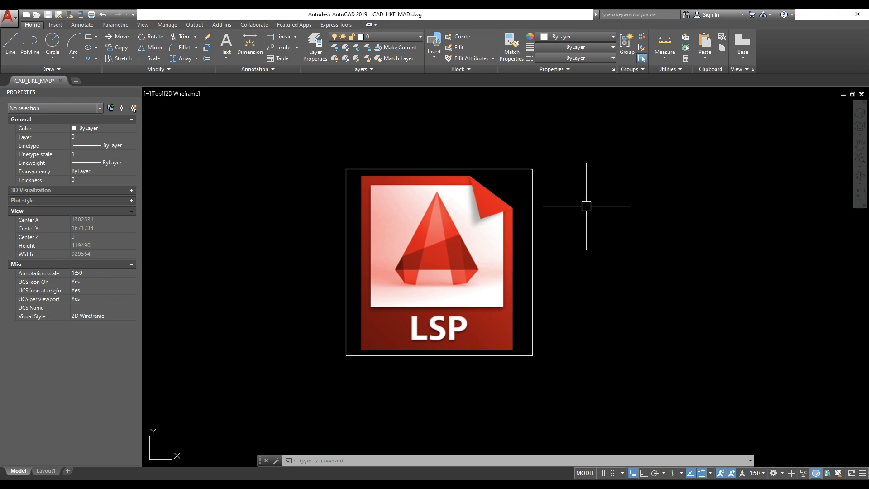
pyautogui.moveTo(580, 207)
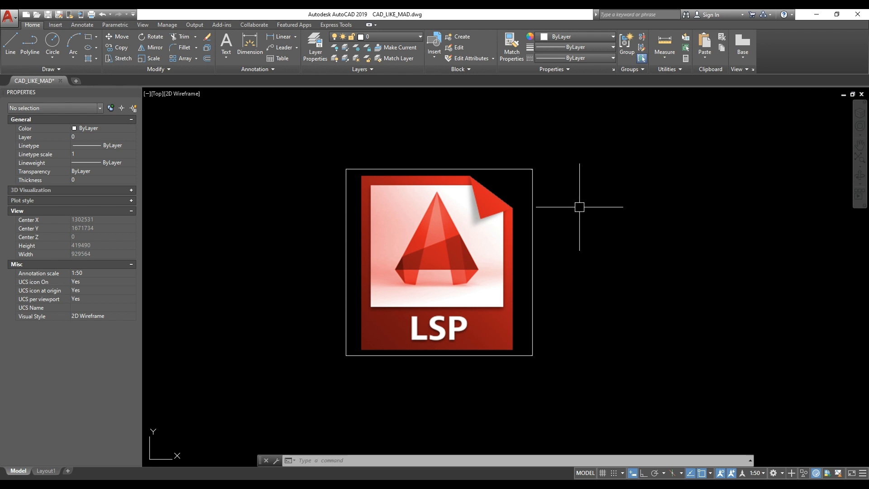
pyautogui.moveTo(567, 204)
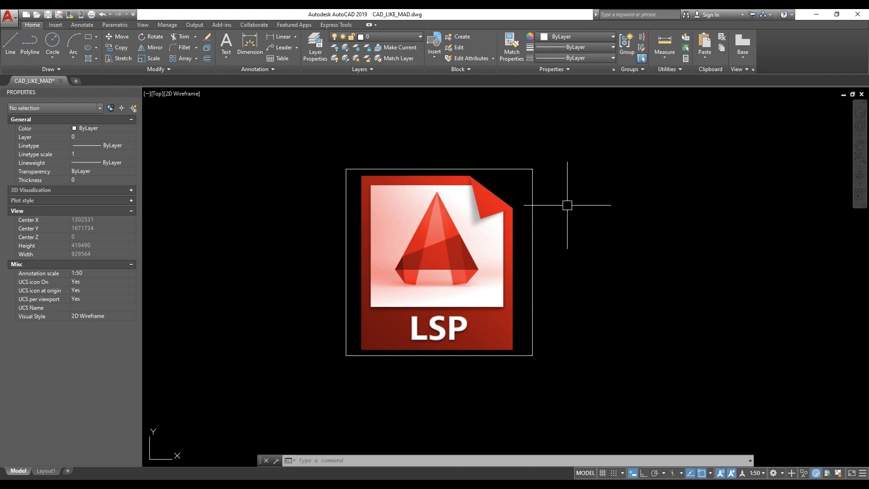
pyautogui.moveTo(557, 211)
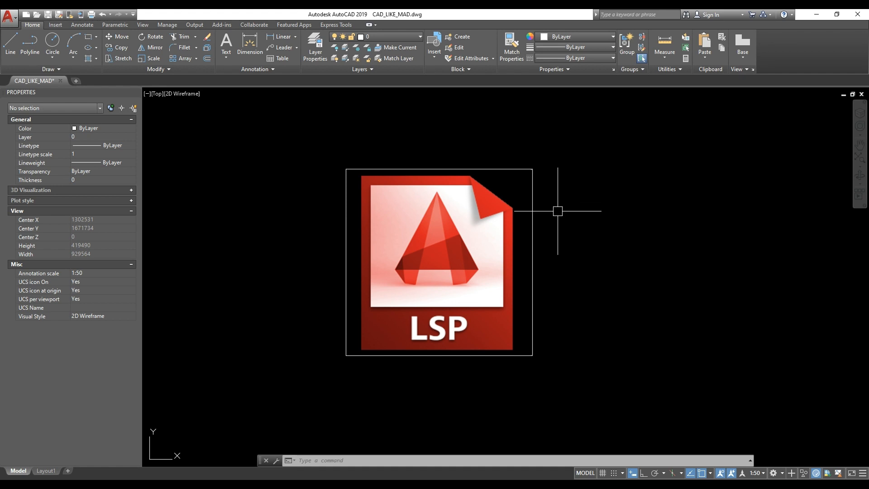
pyautogui.moveTo(506, 259)
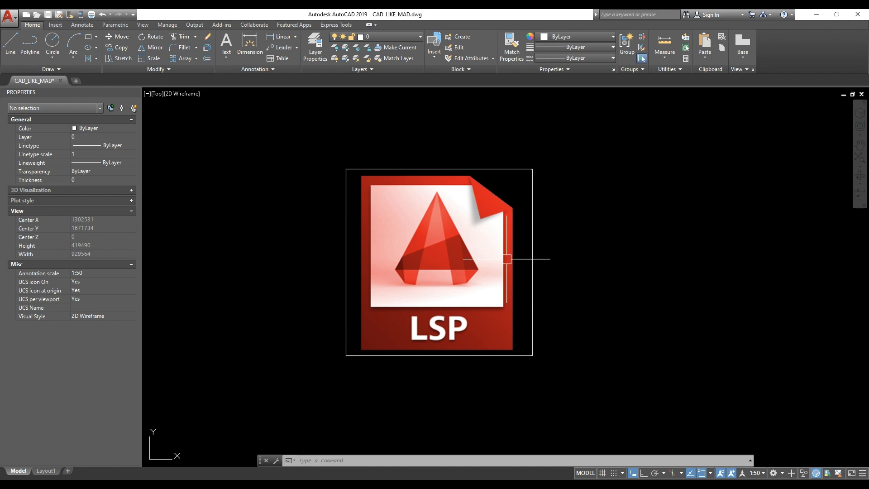